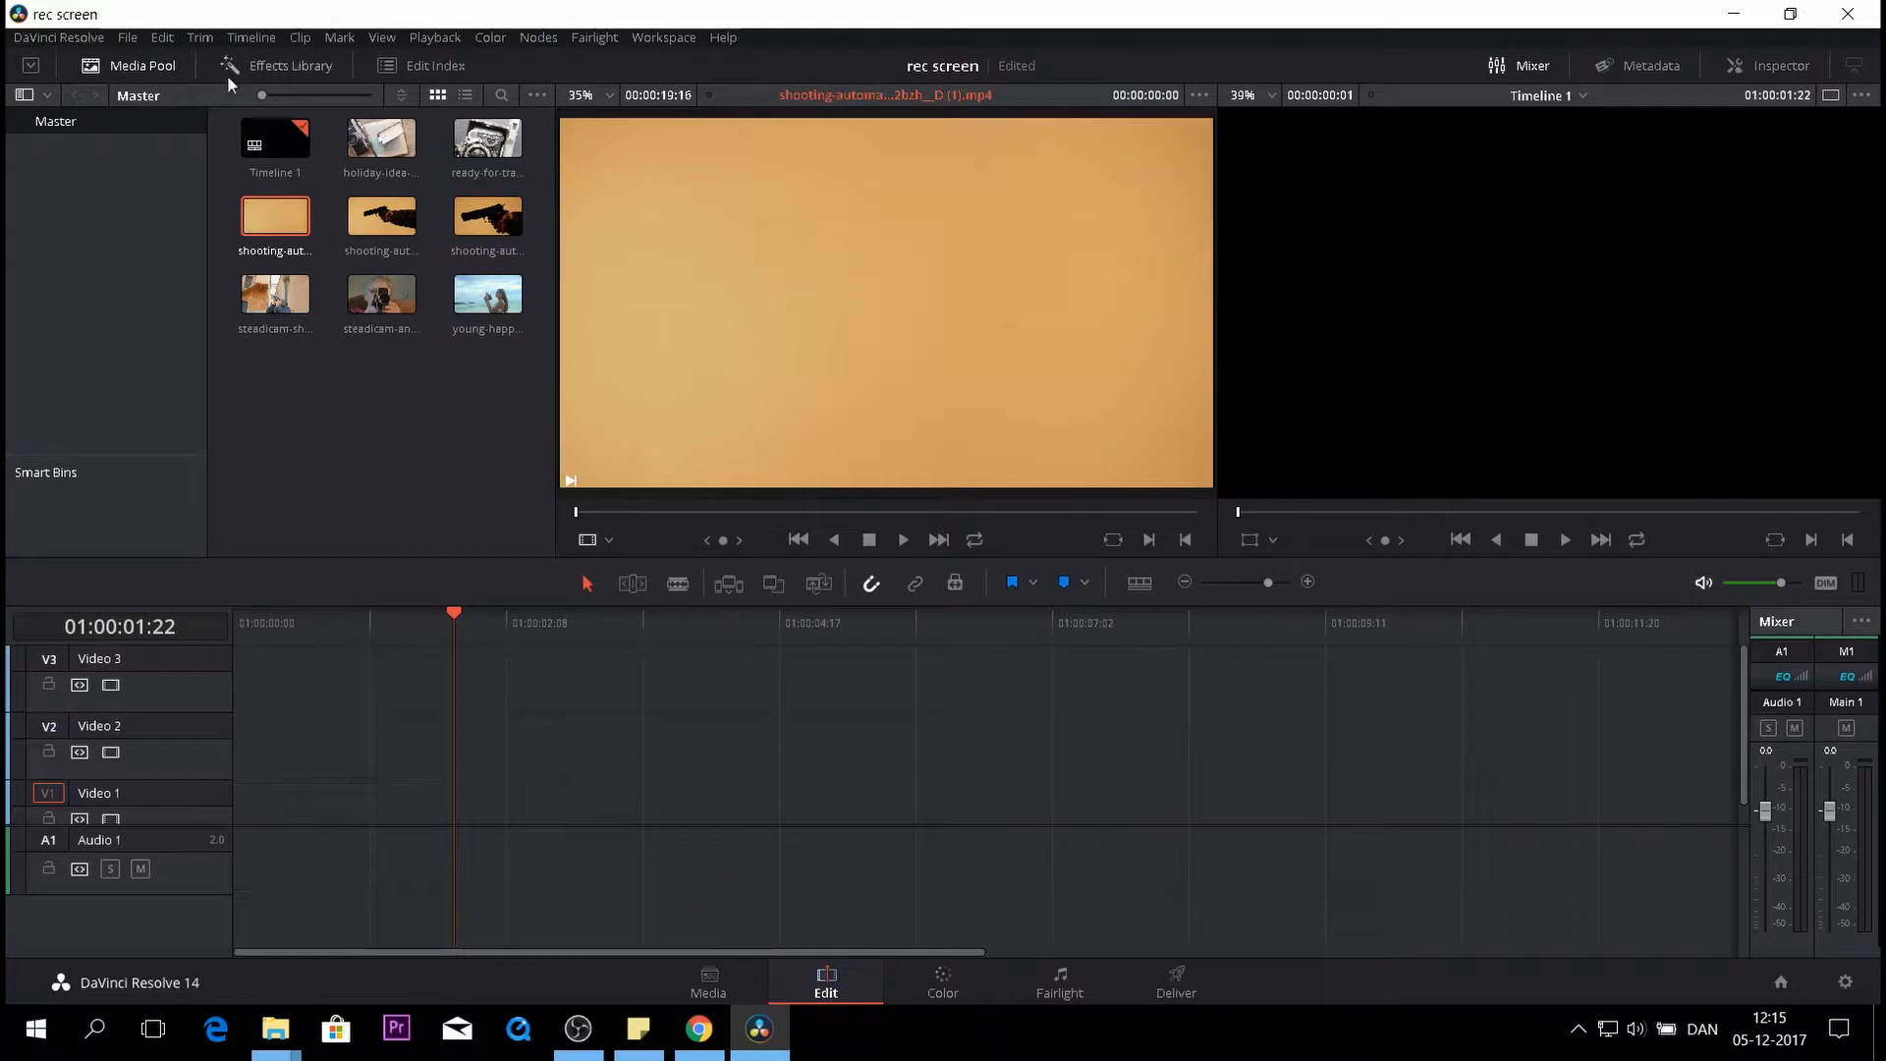
mouse_move(214, 299)
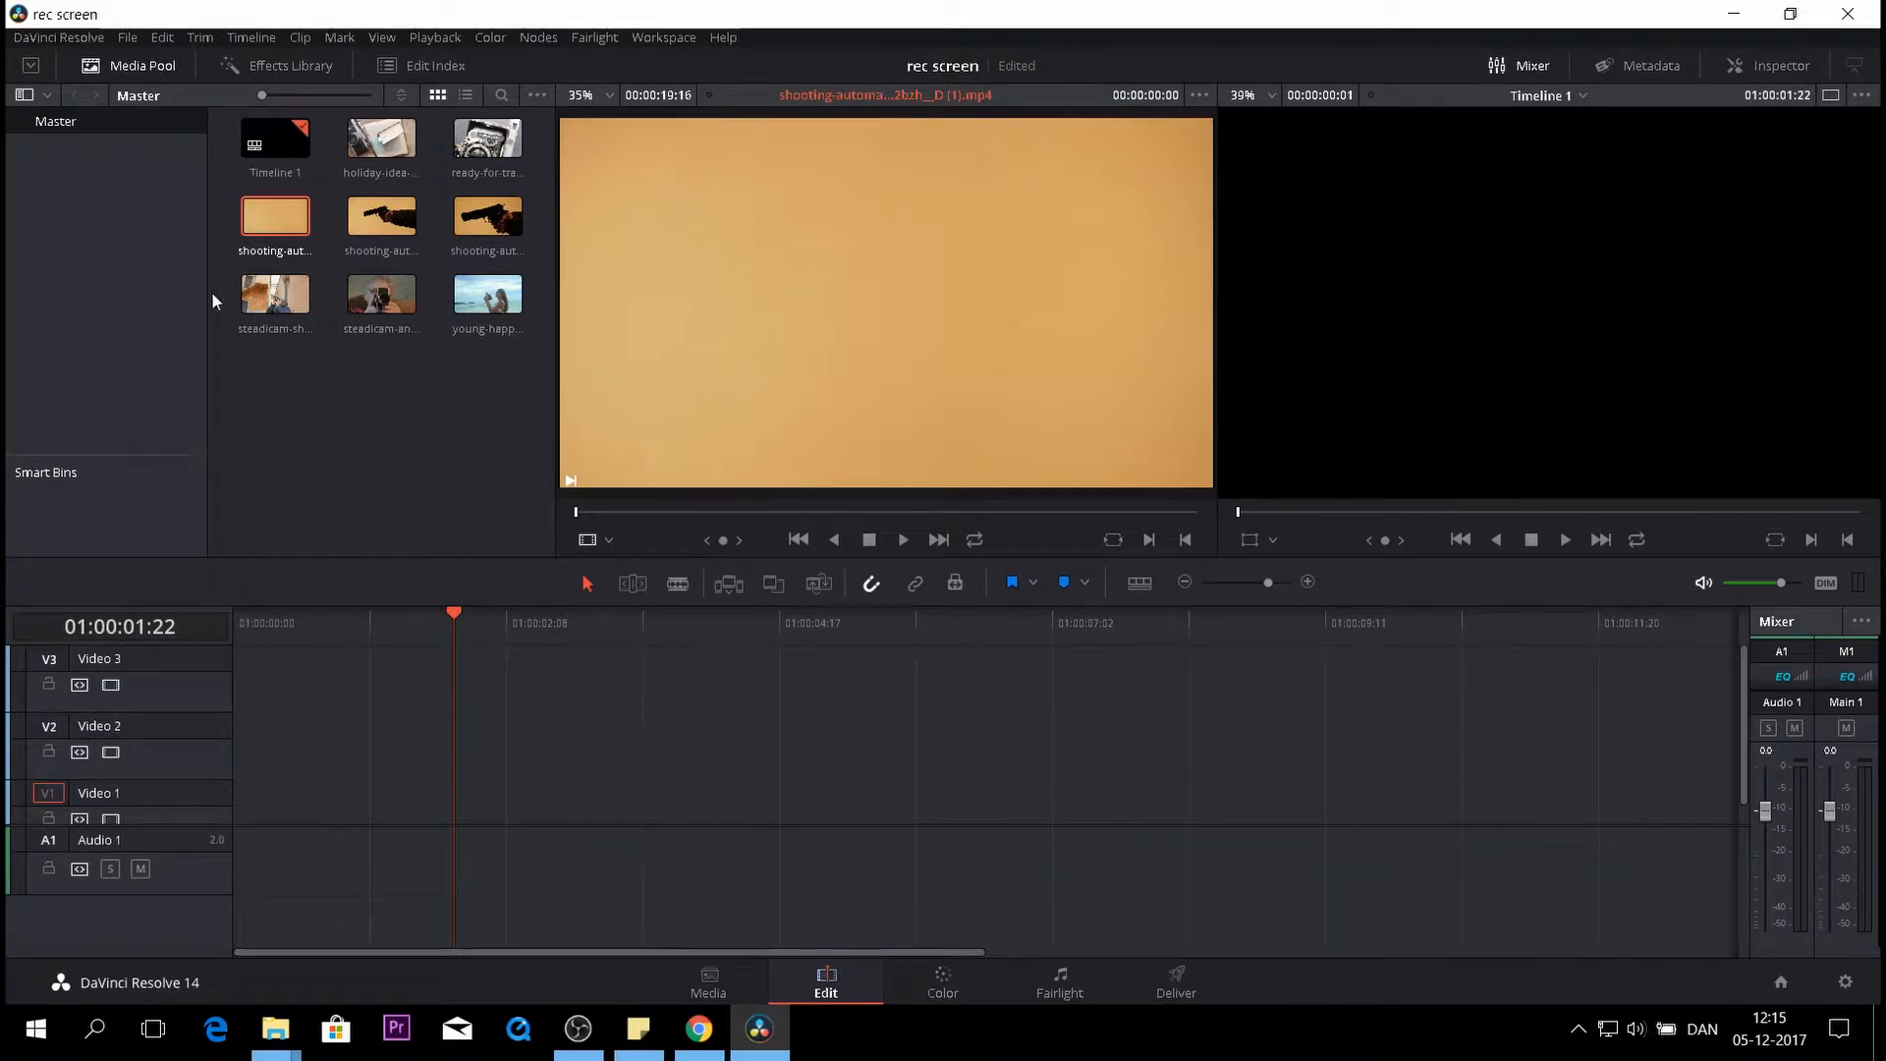
Place the first gun clip from the Media Pool onto the timeline
click(380, 295)
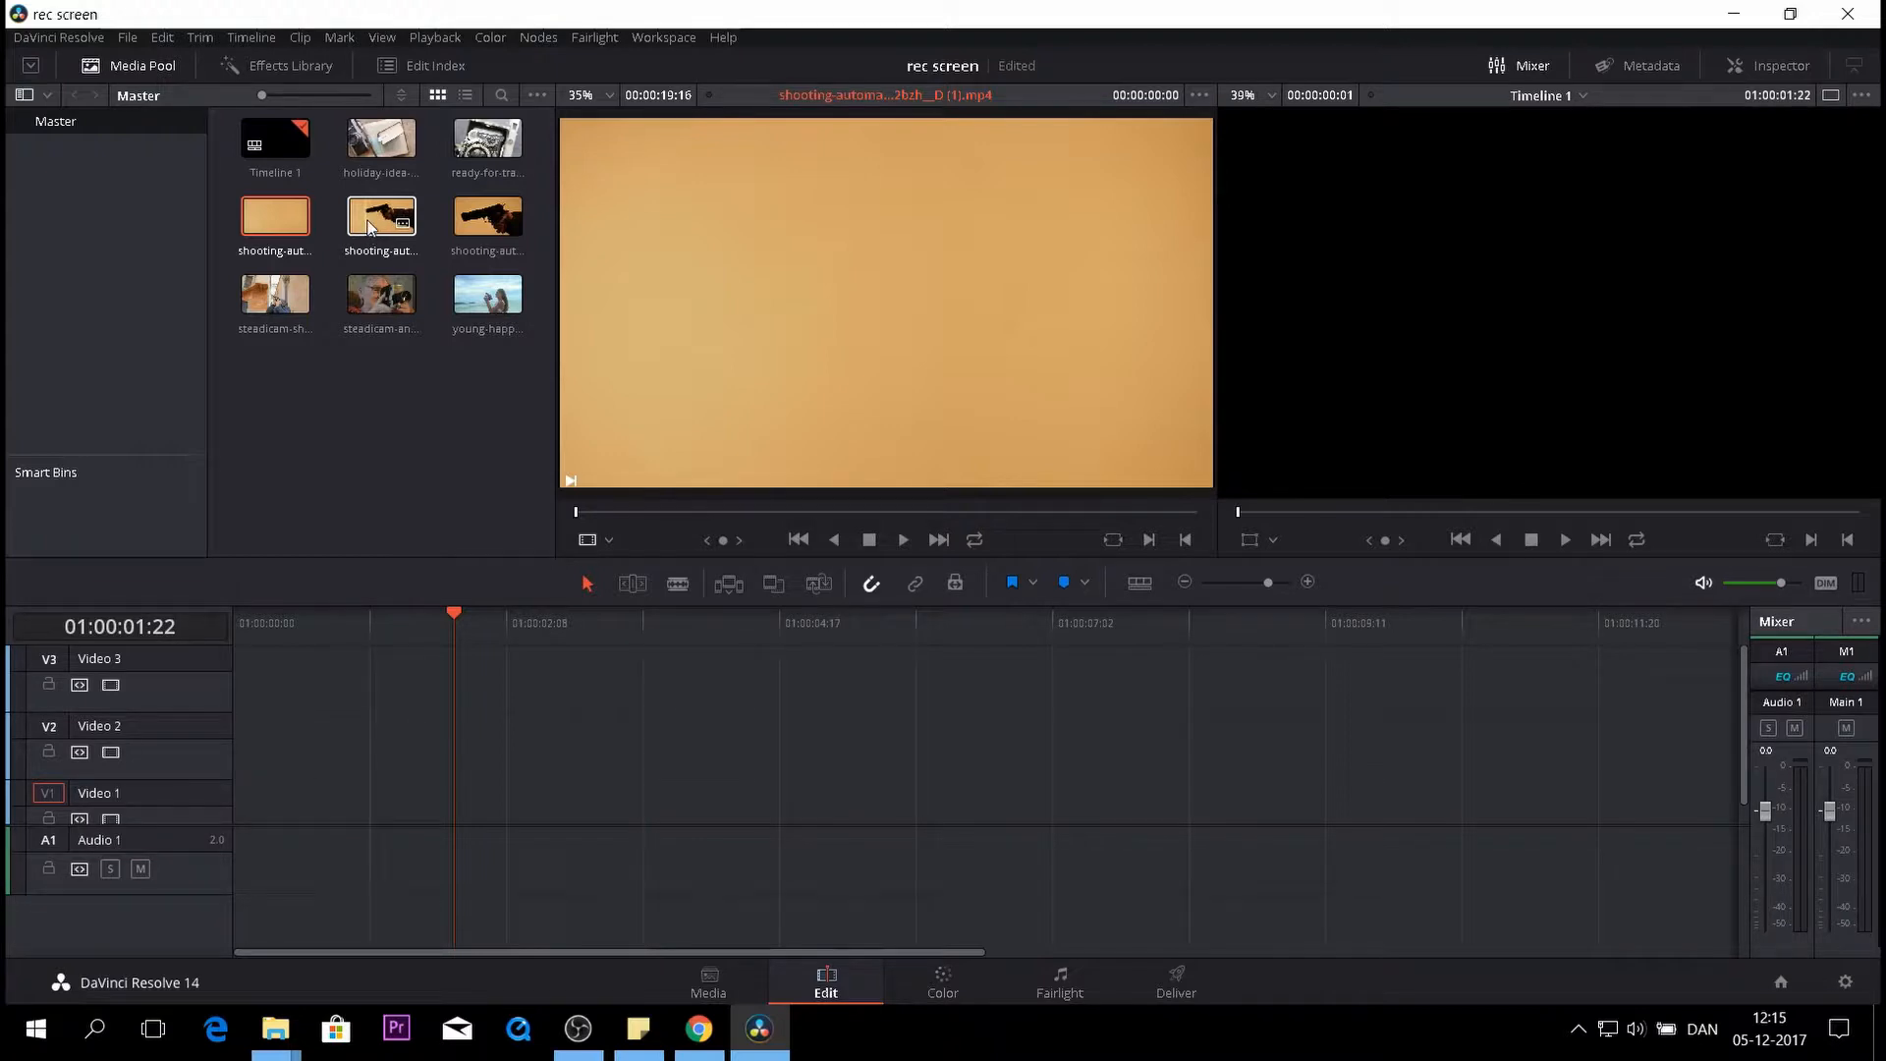
click(381, 218)
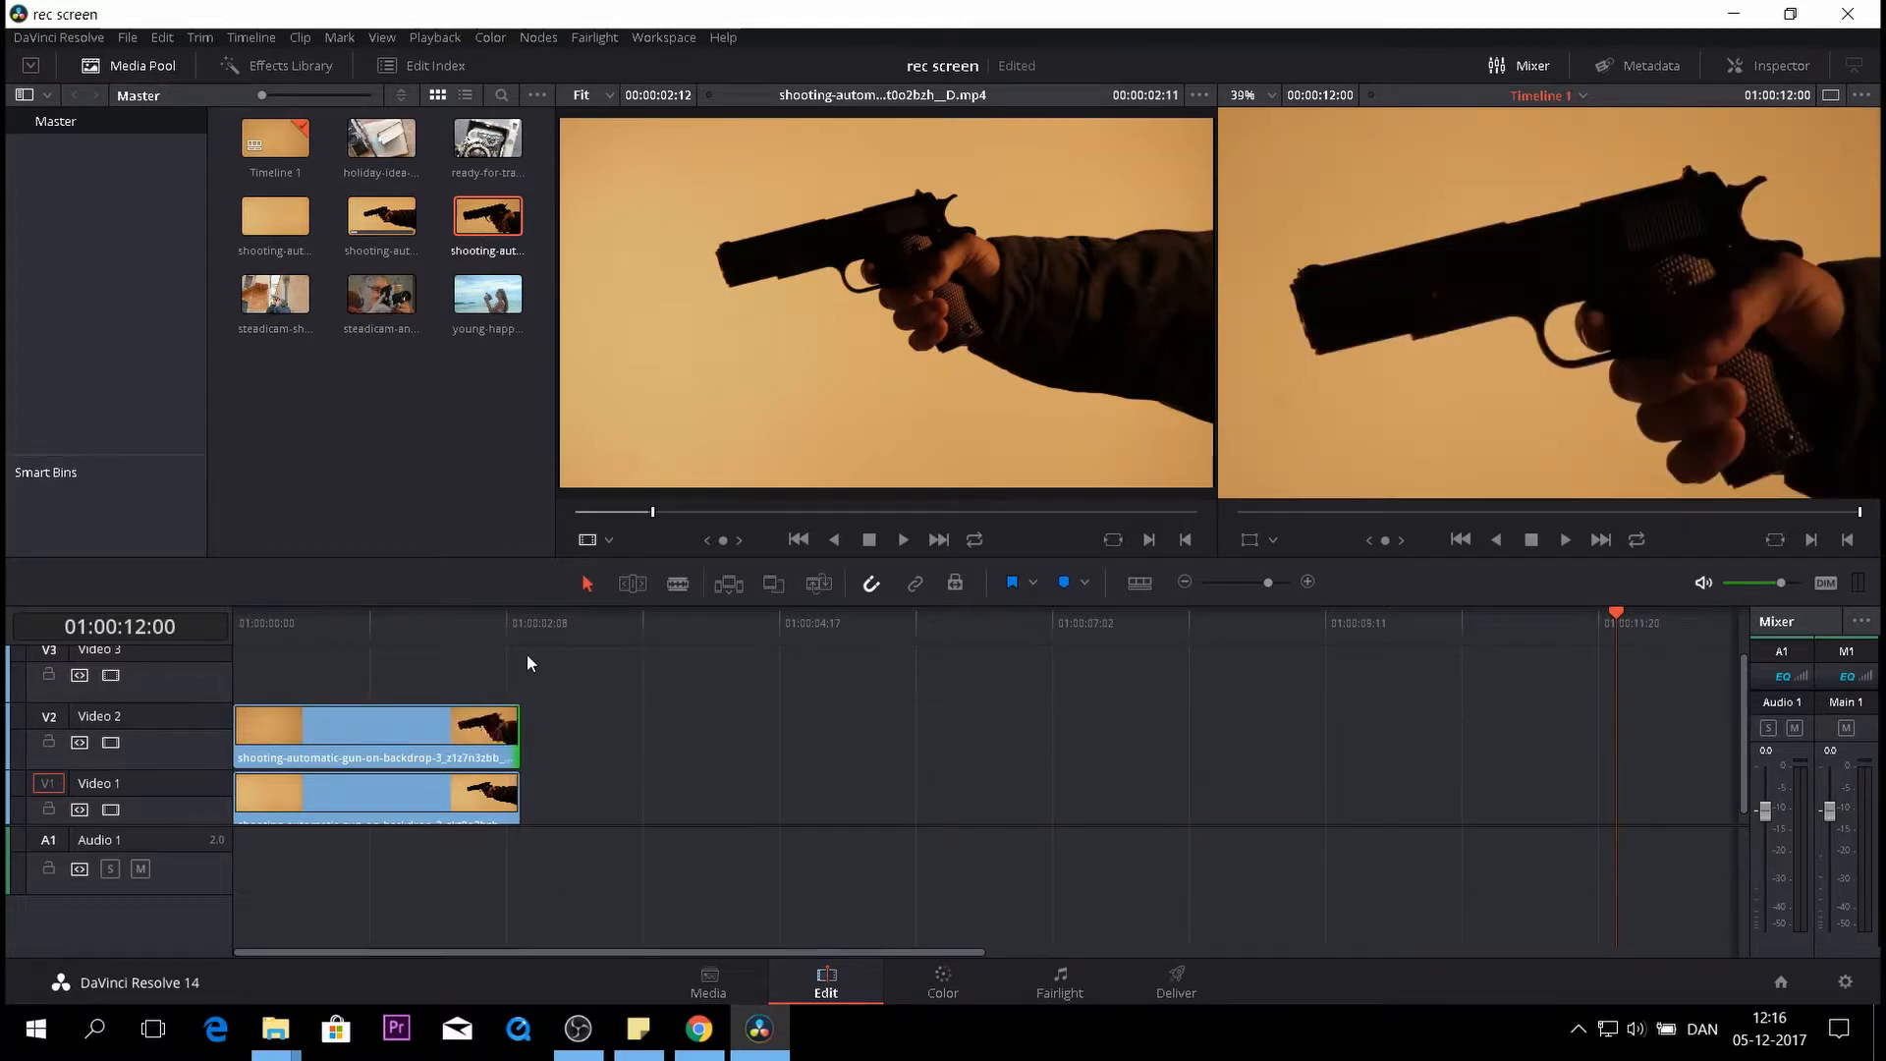
At the 1-second mark, select the upper V2 gun clip and disable it
click(349, 621)
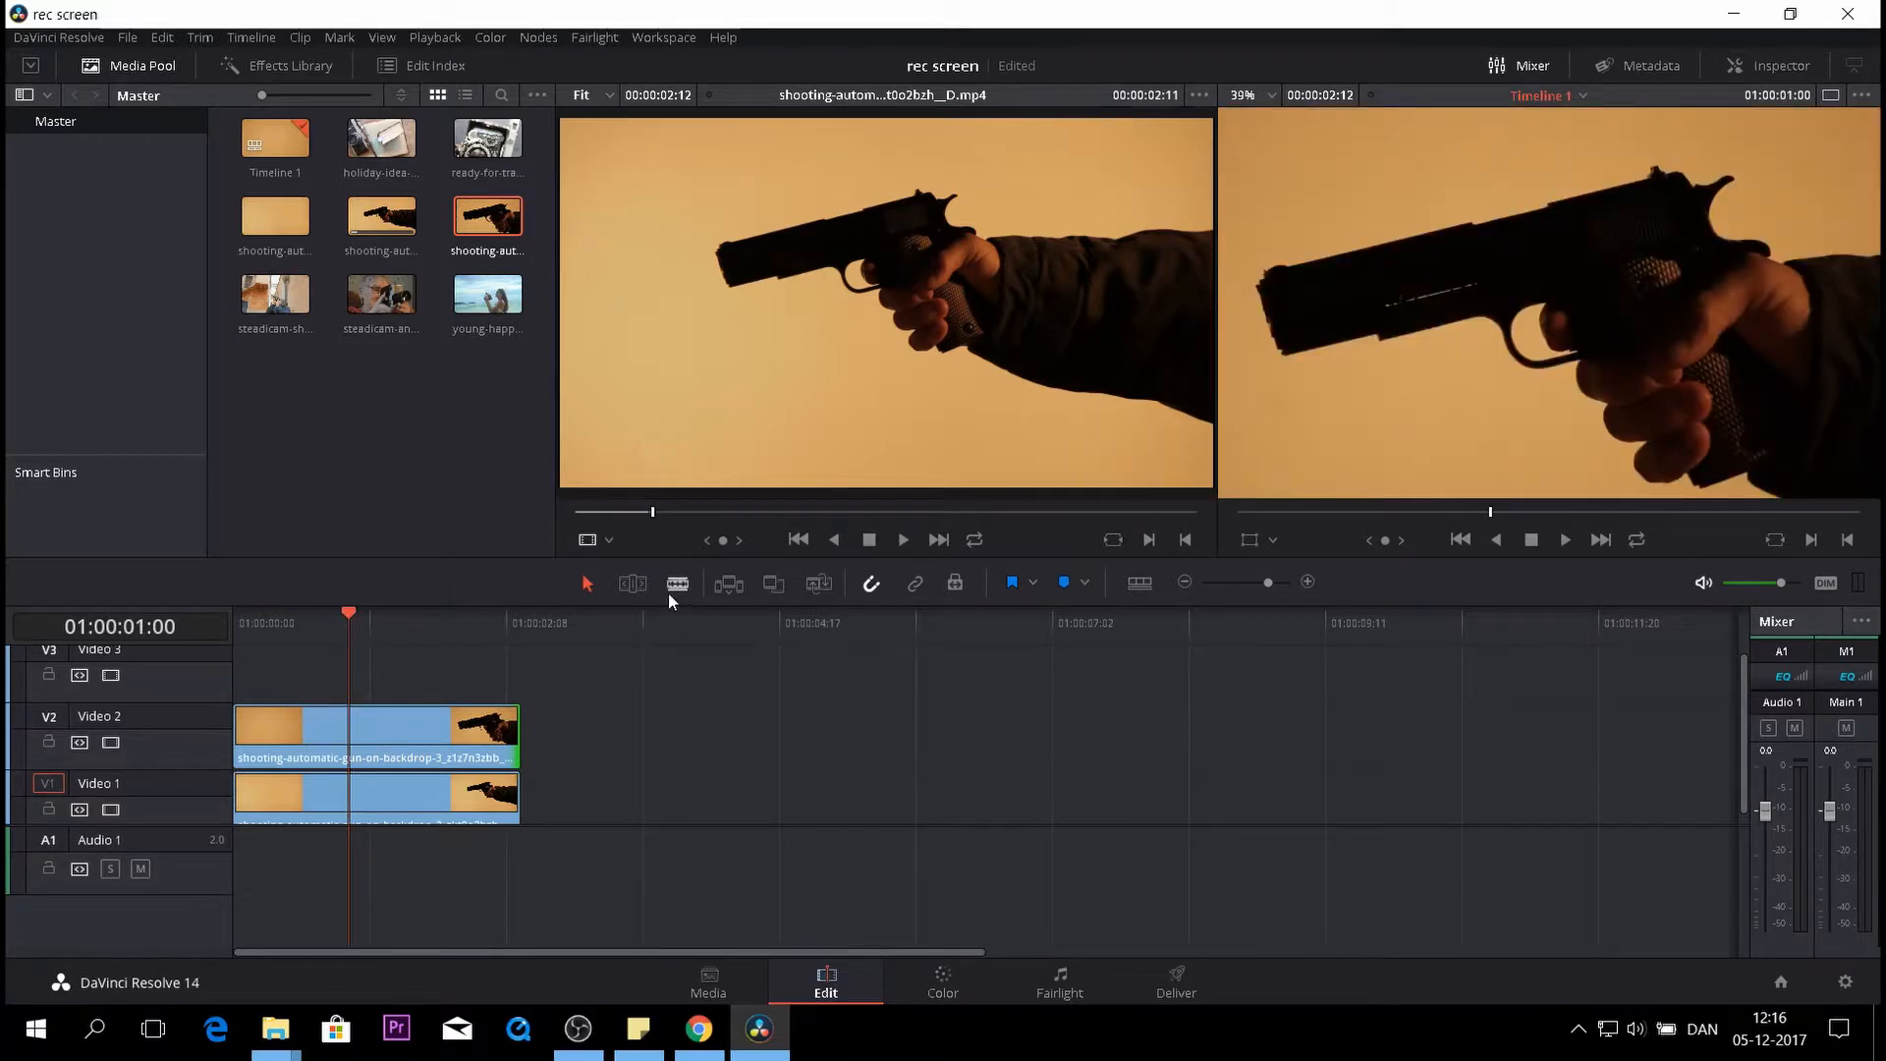
click(427, 734)
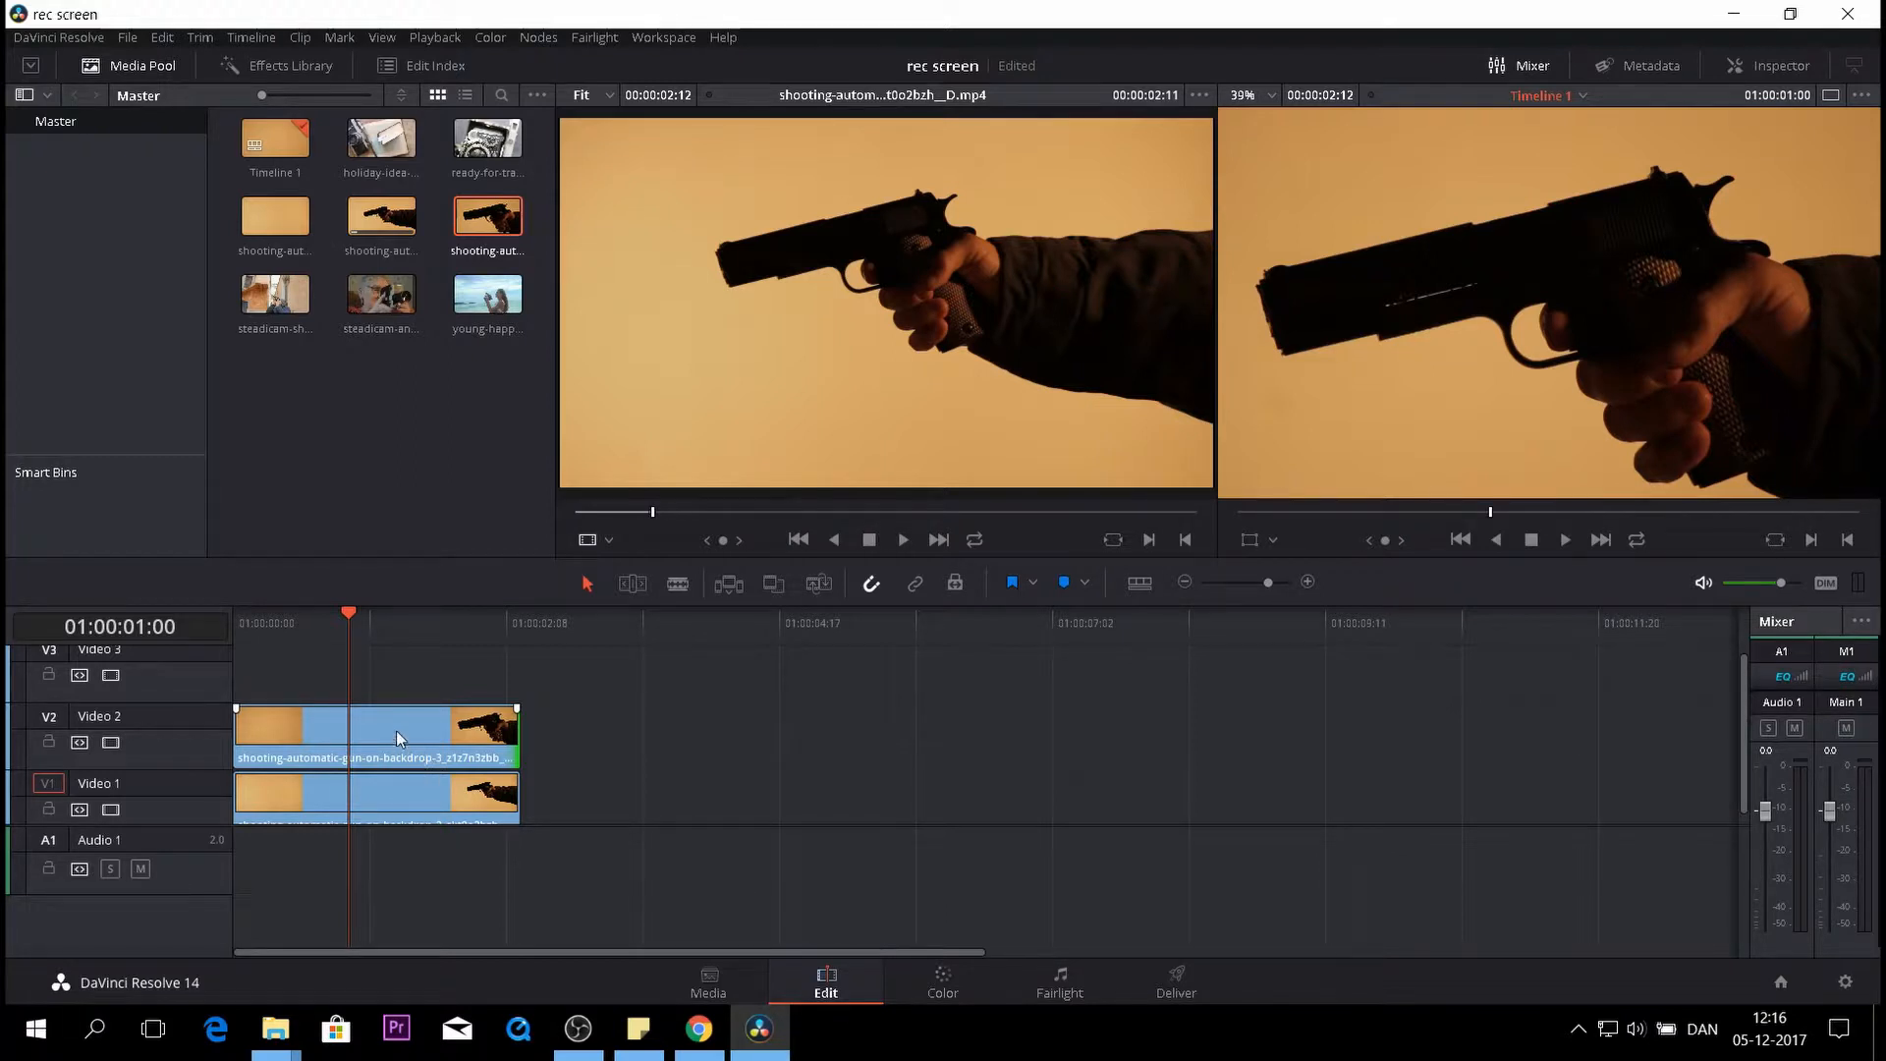
click(397, 733)
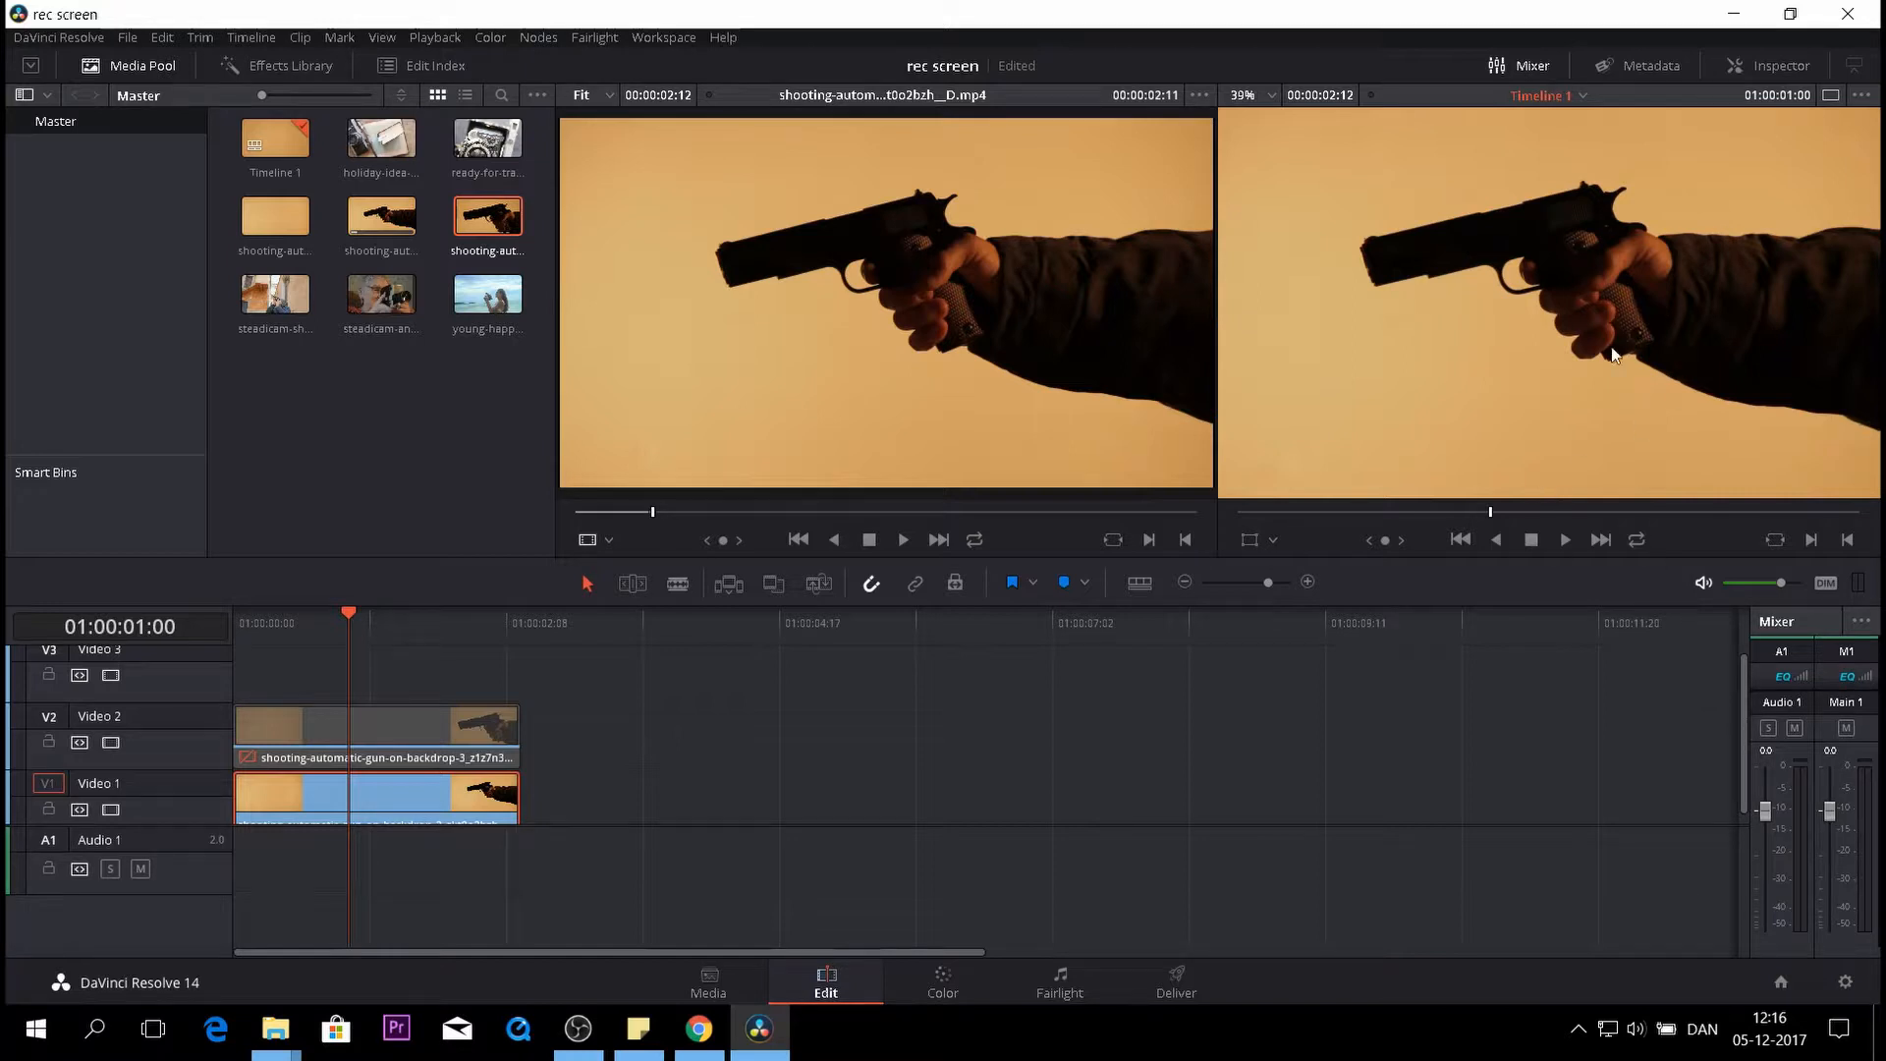
In the Inspector, reposition and zoom the V1 clip, trimming its top
click(1768, 65)
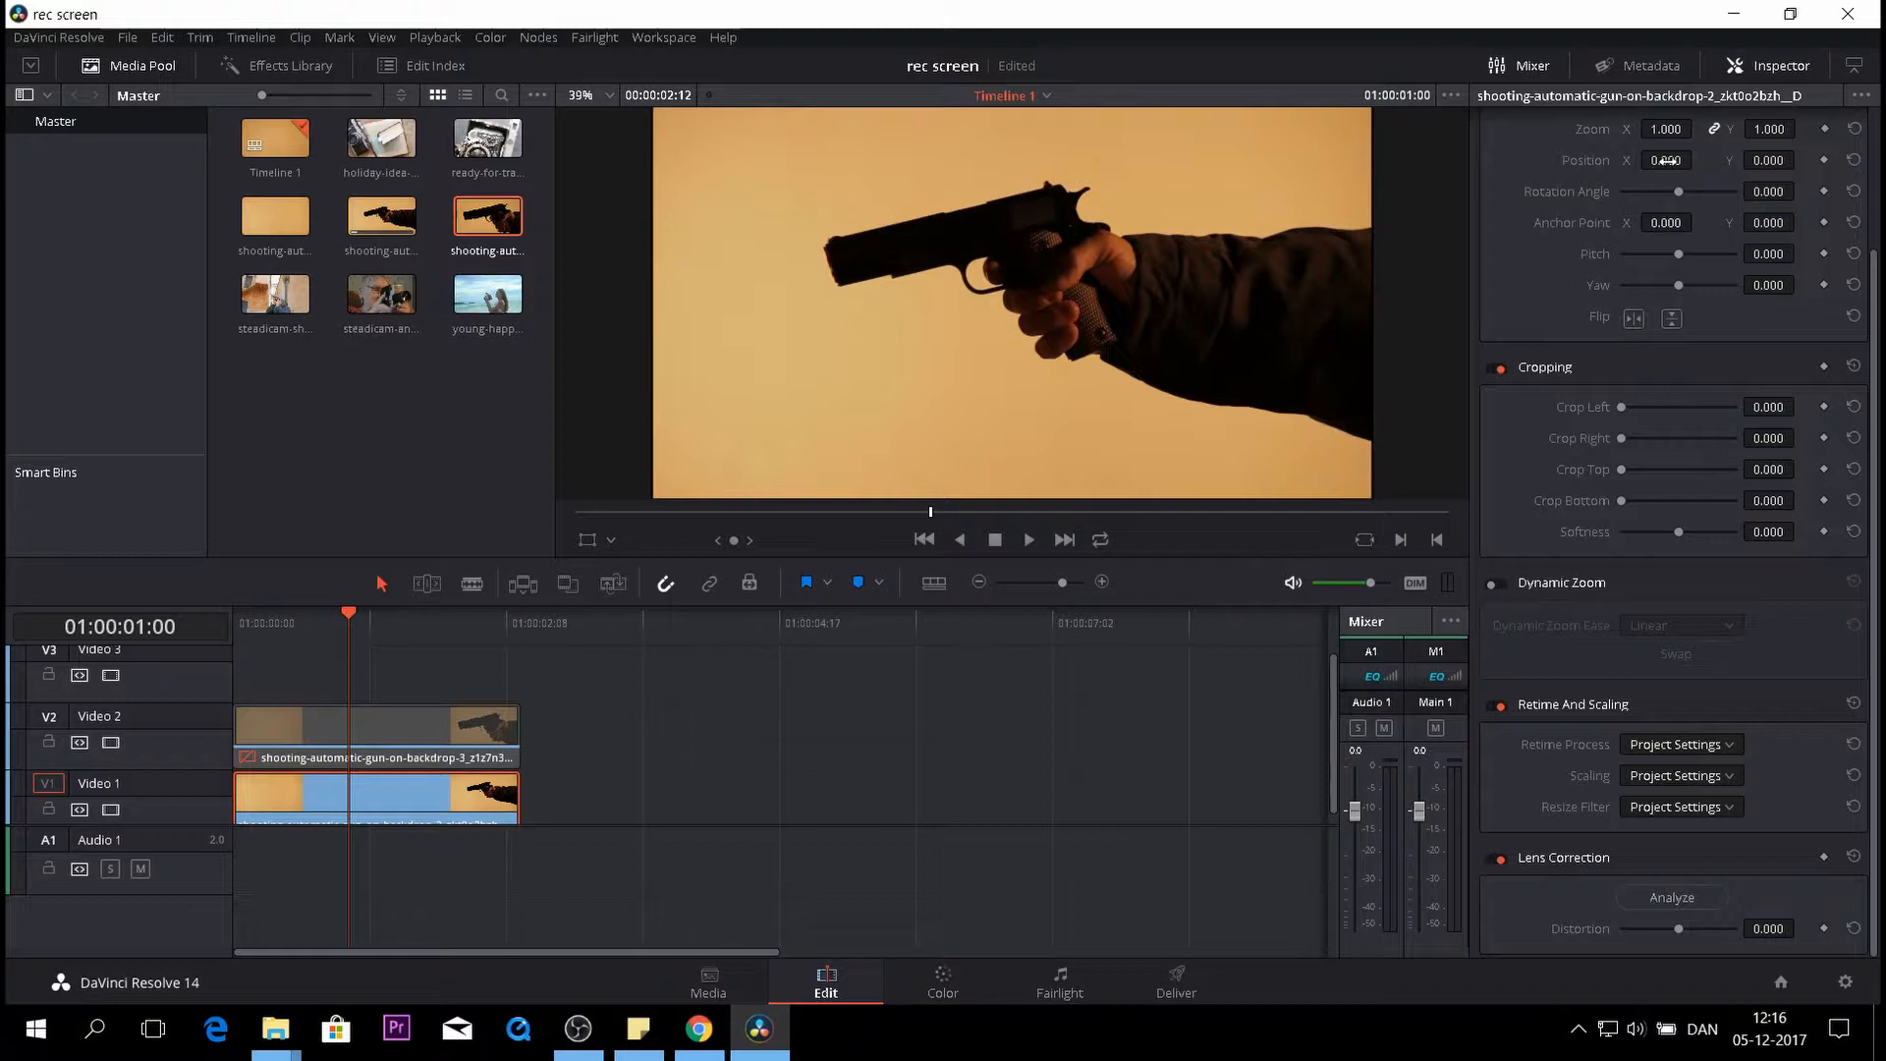
text(-7.000)
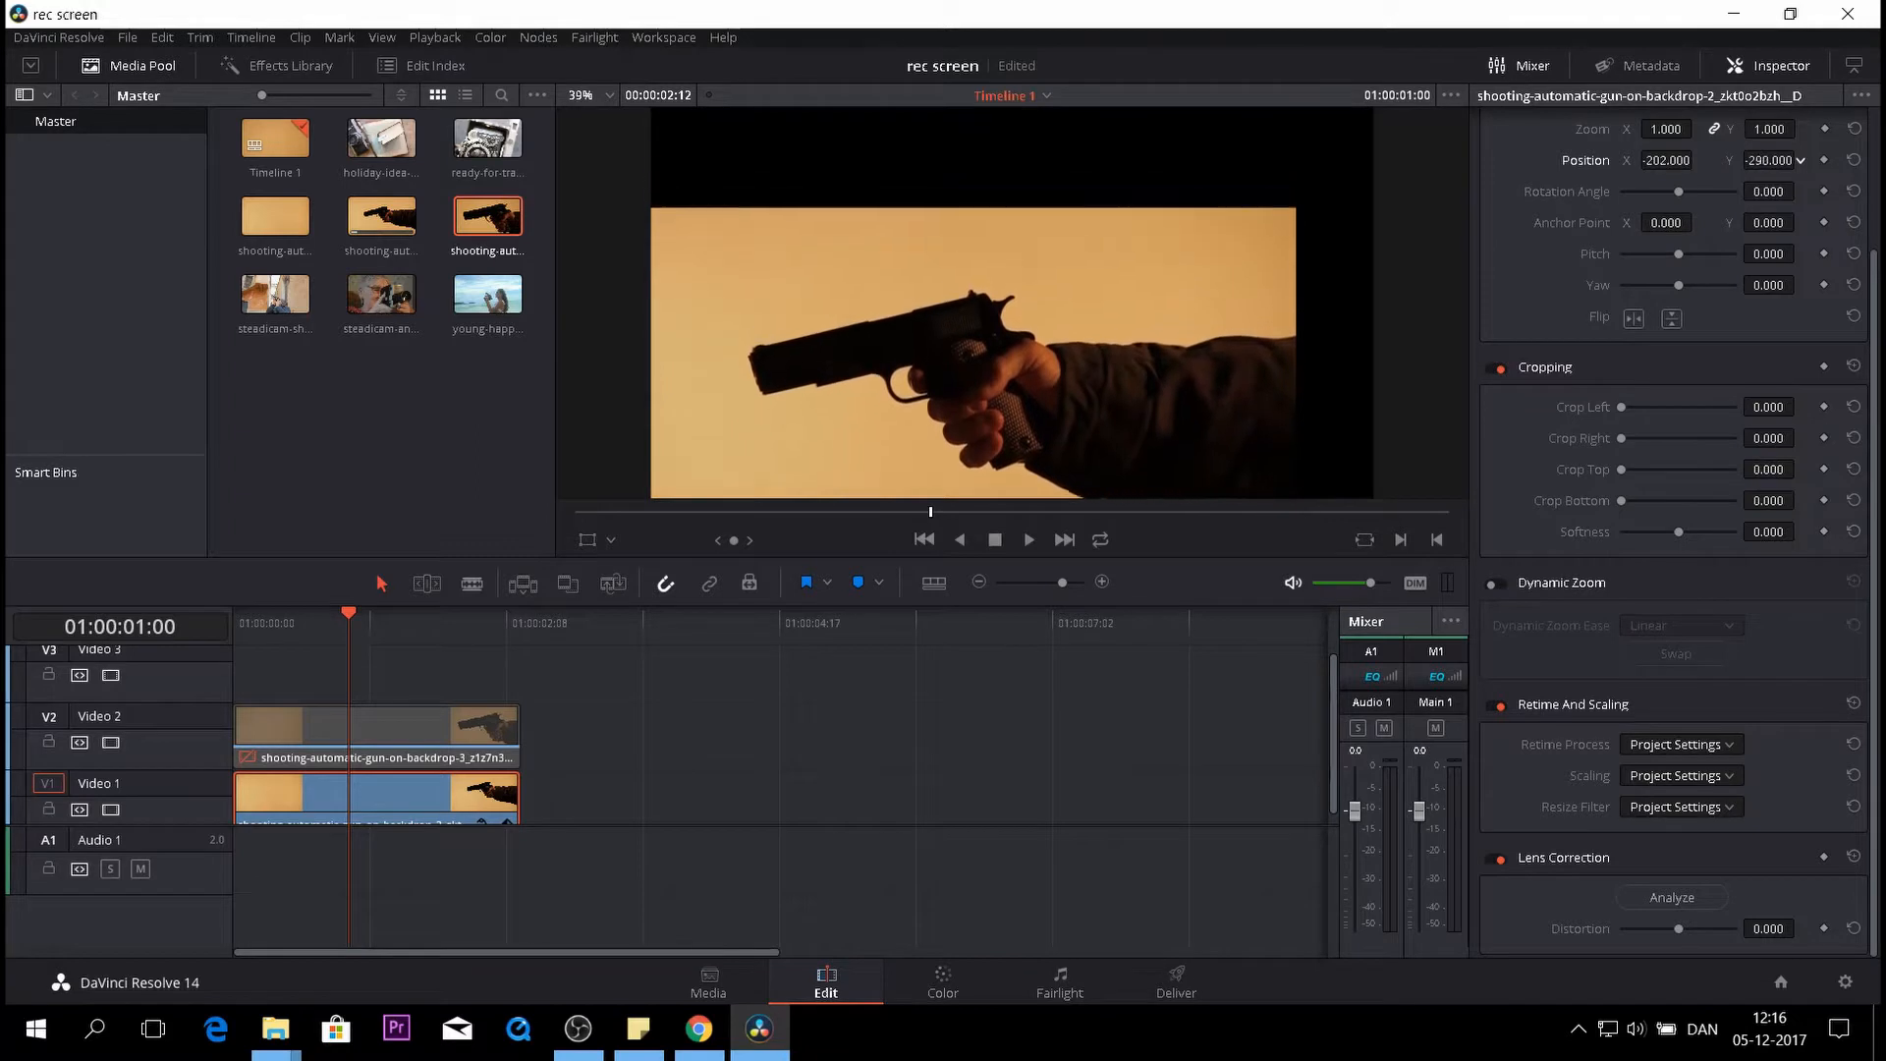
click(1768, 161)
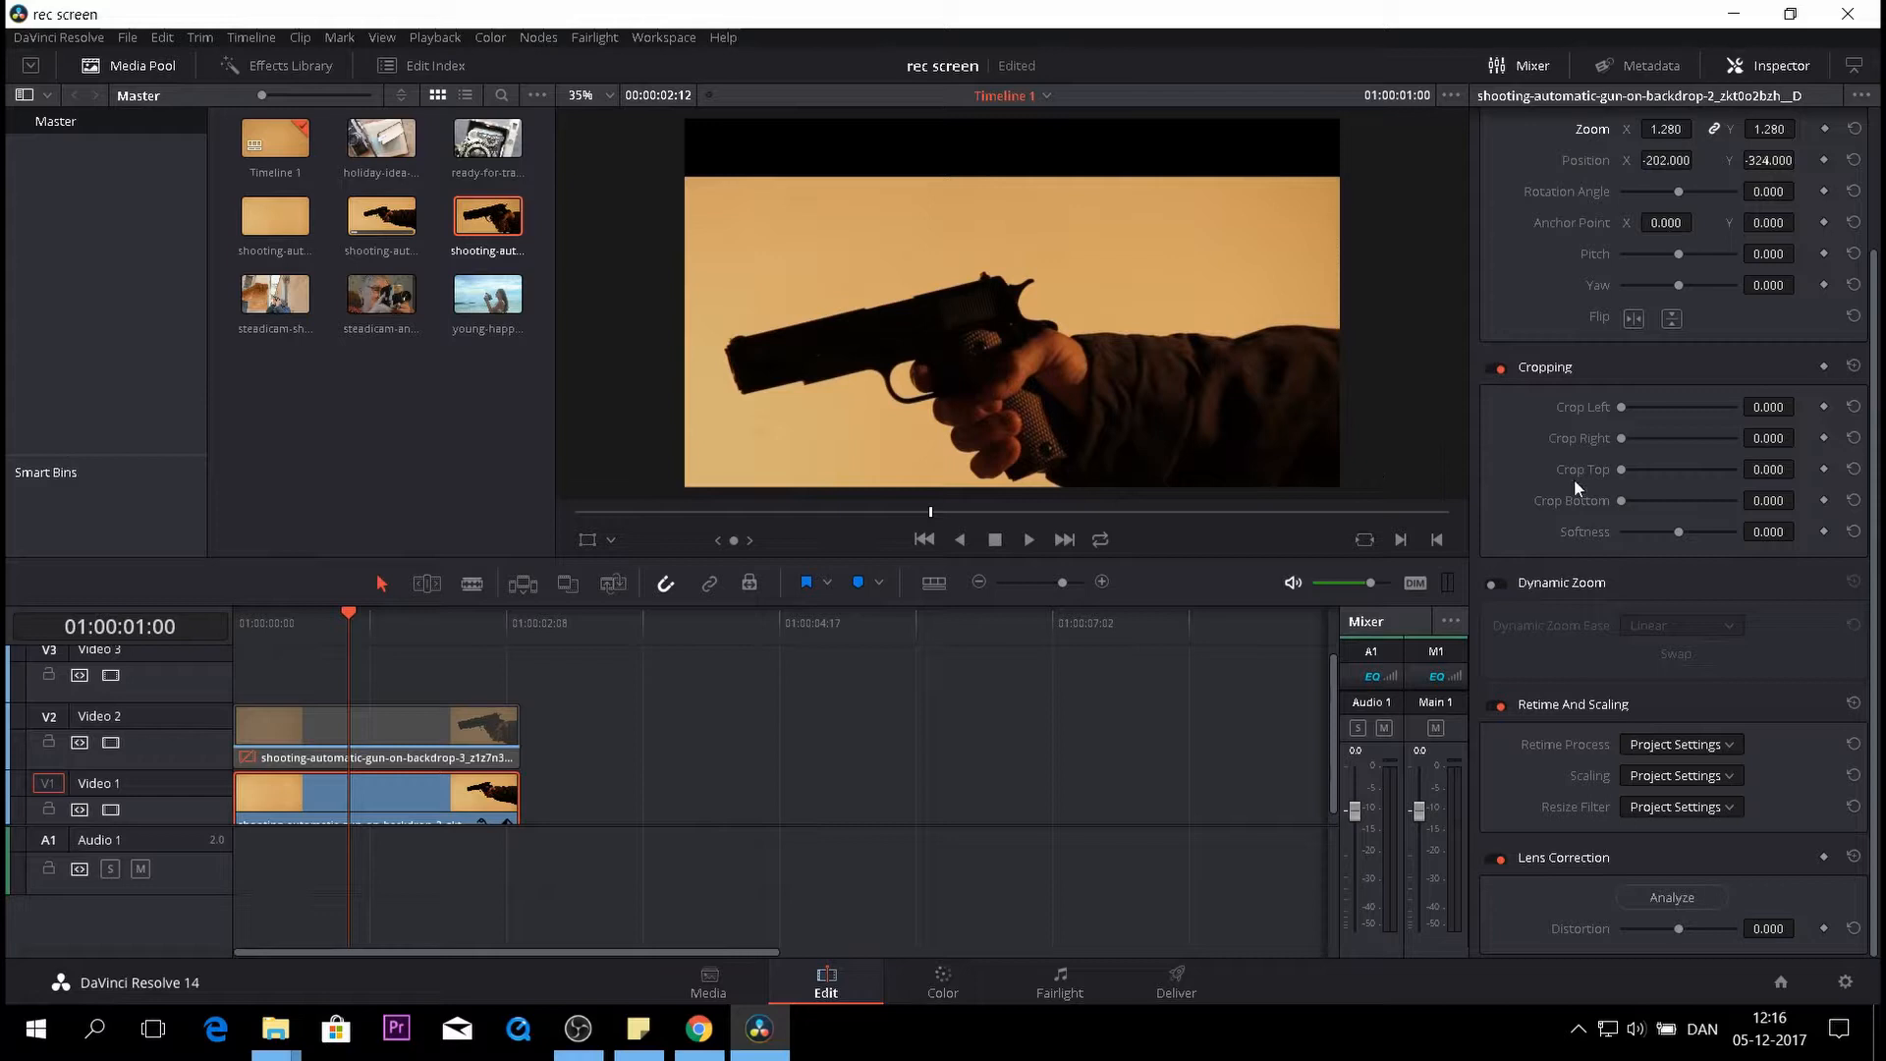
mouse_move(1620, 436)
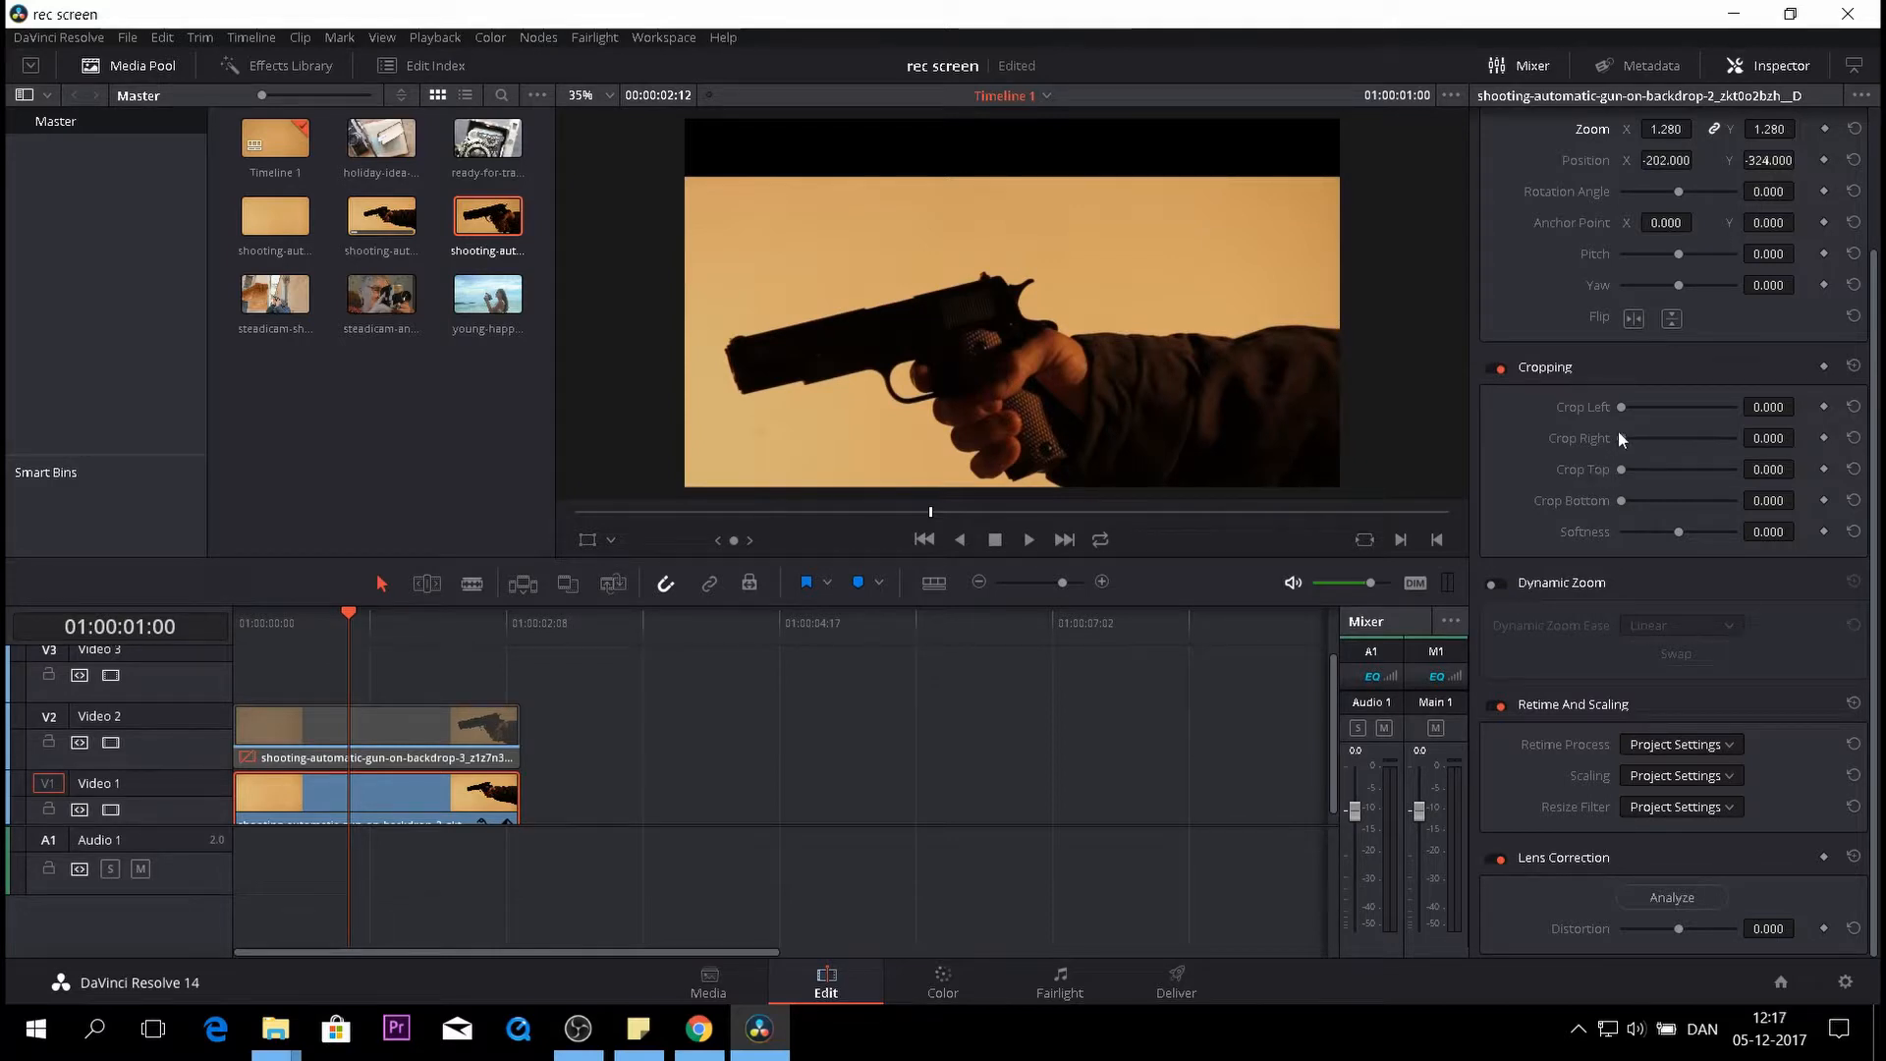
mouse_move(1657, 508)
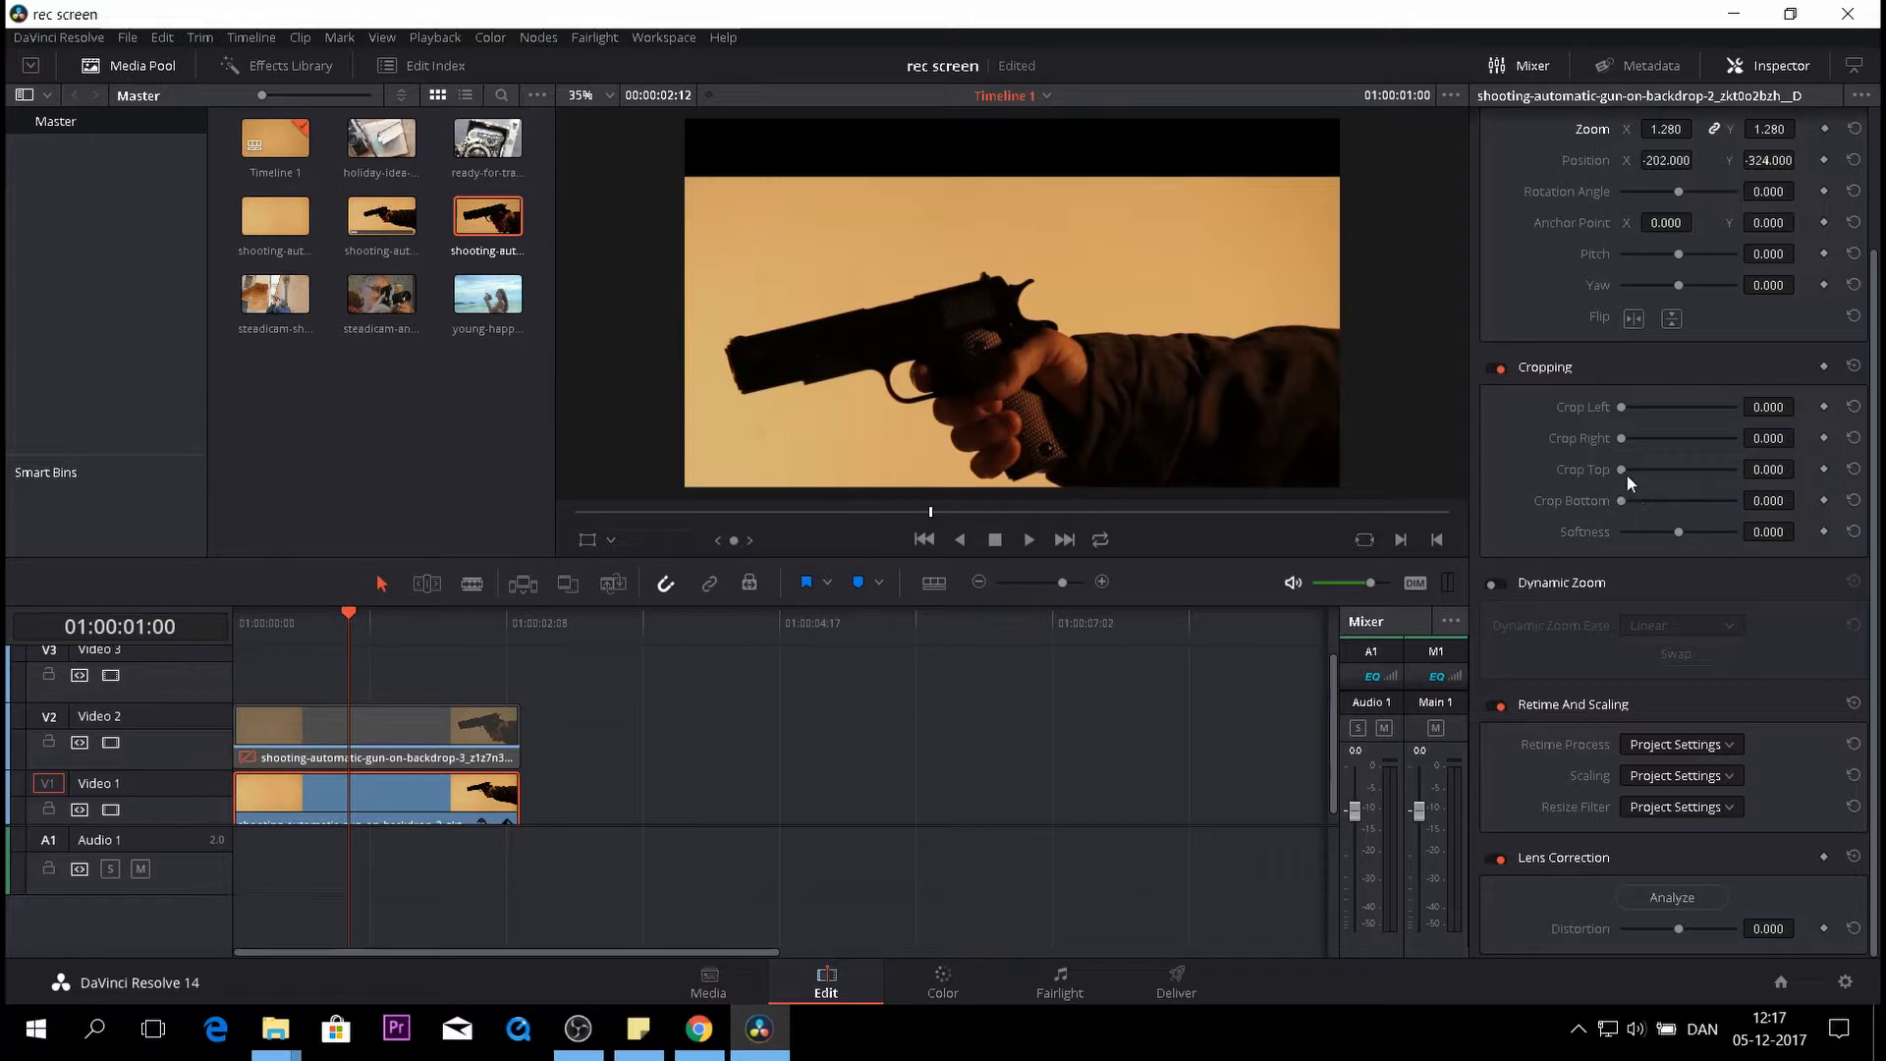
drag(1678, 469, 1641, 469)
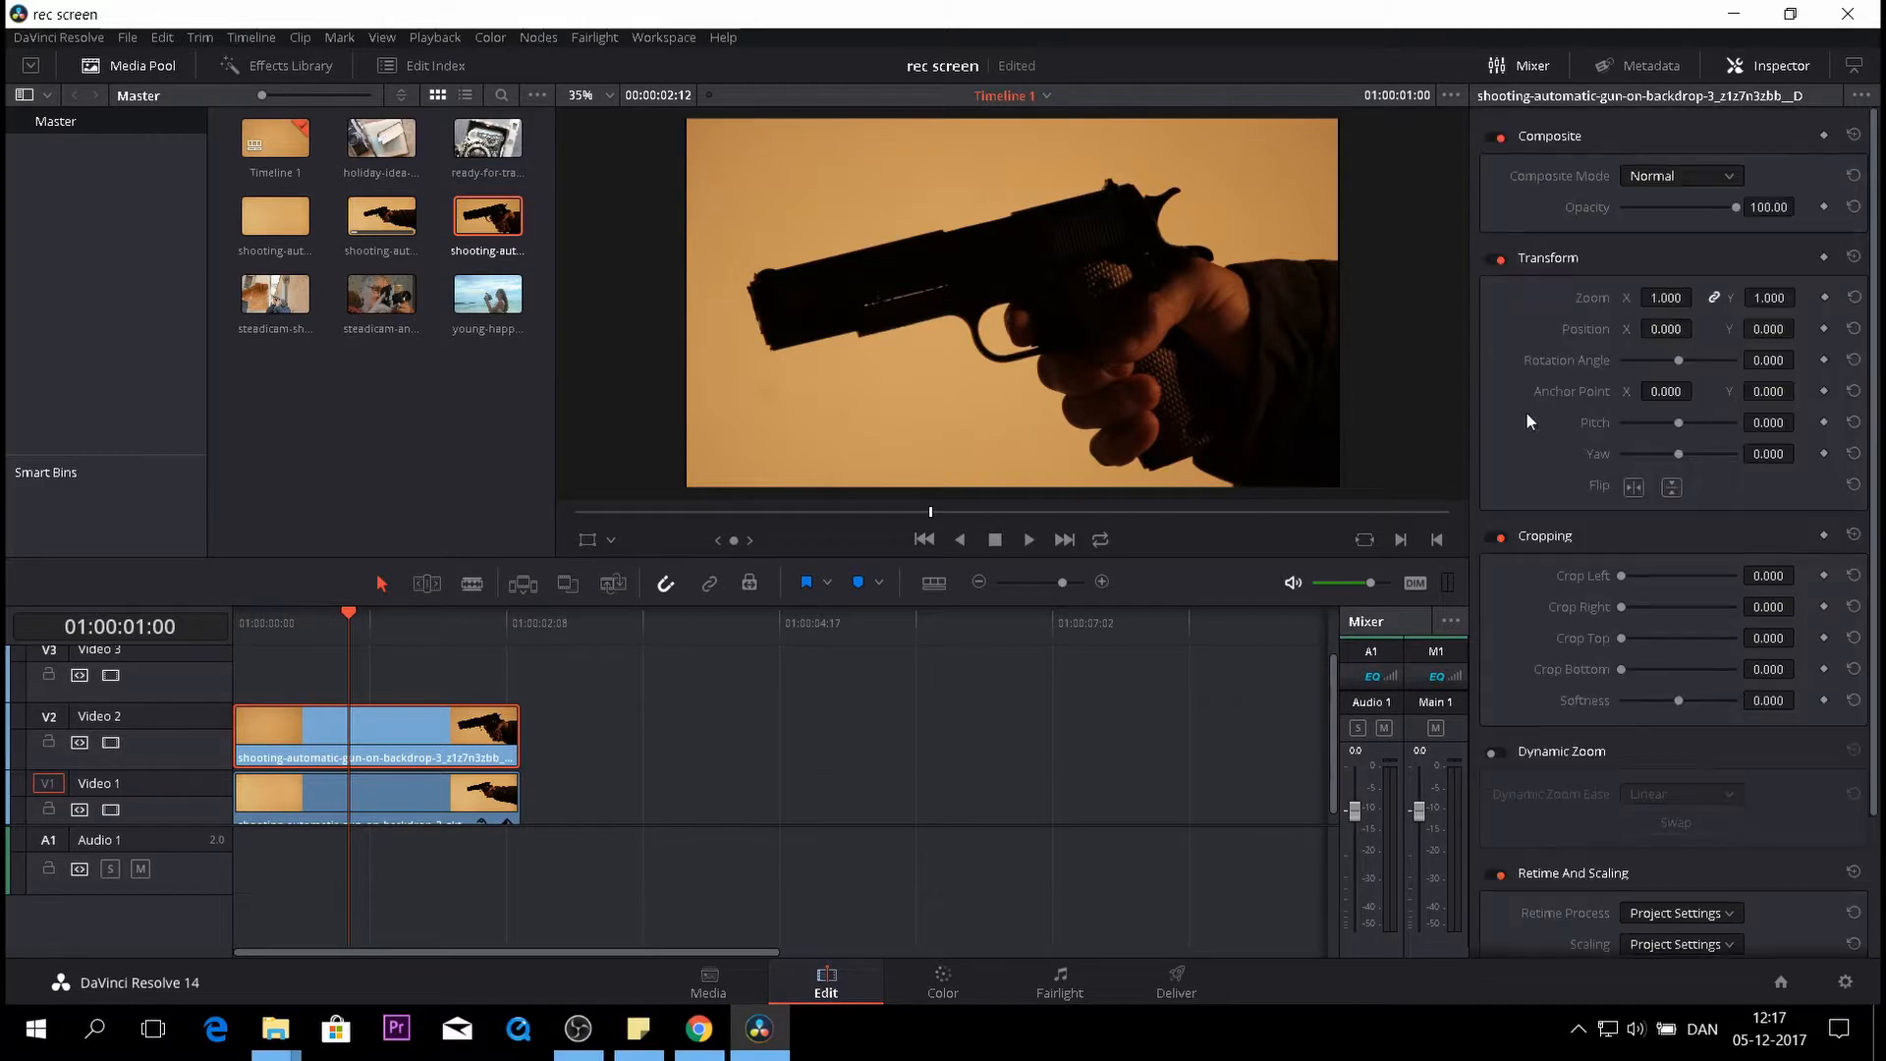
mouse_move(1598, 428)
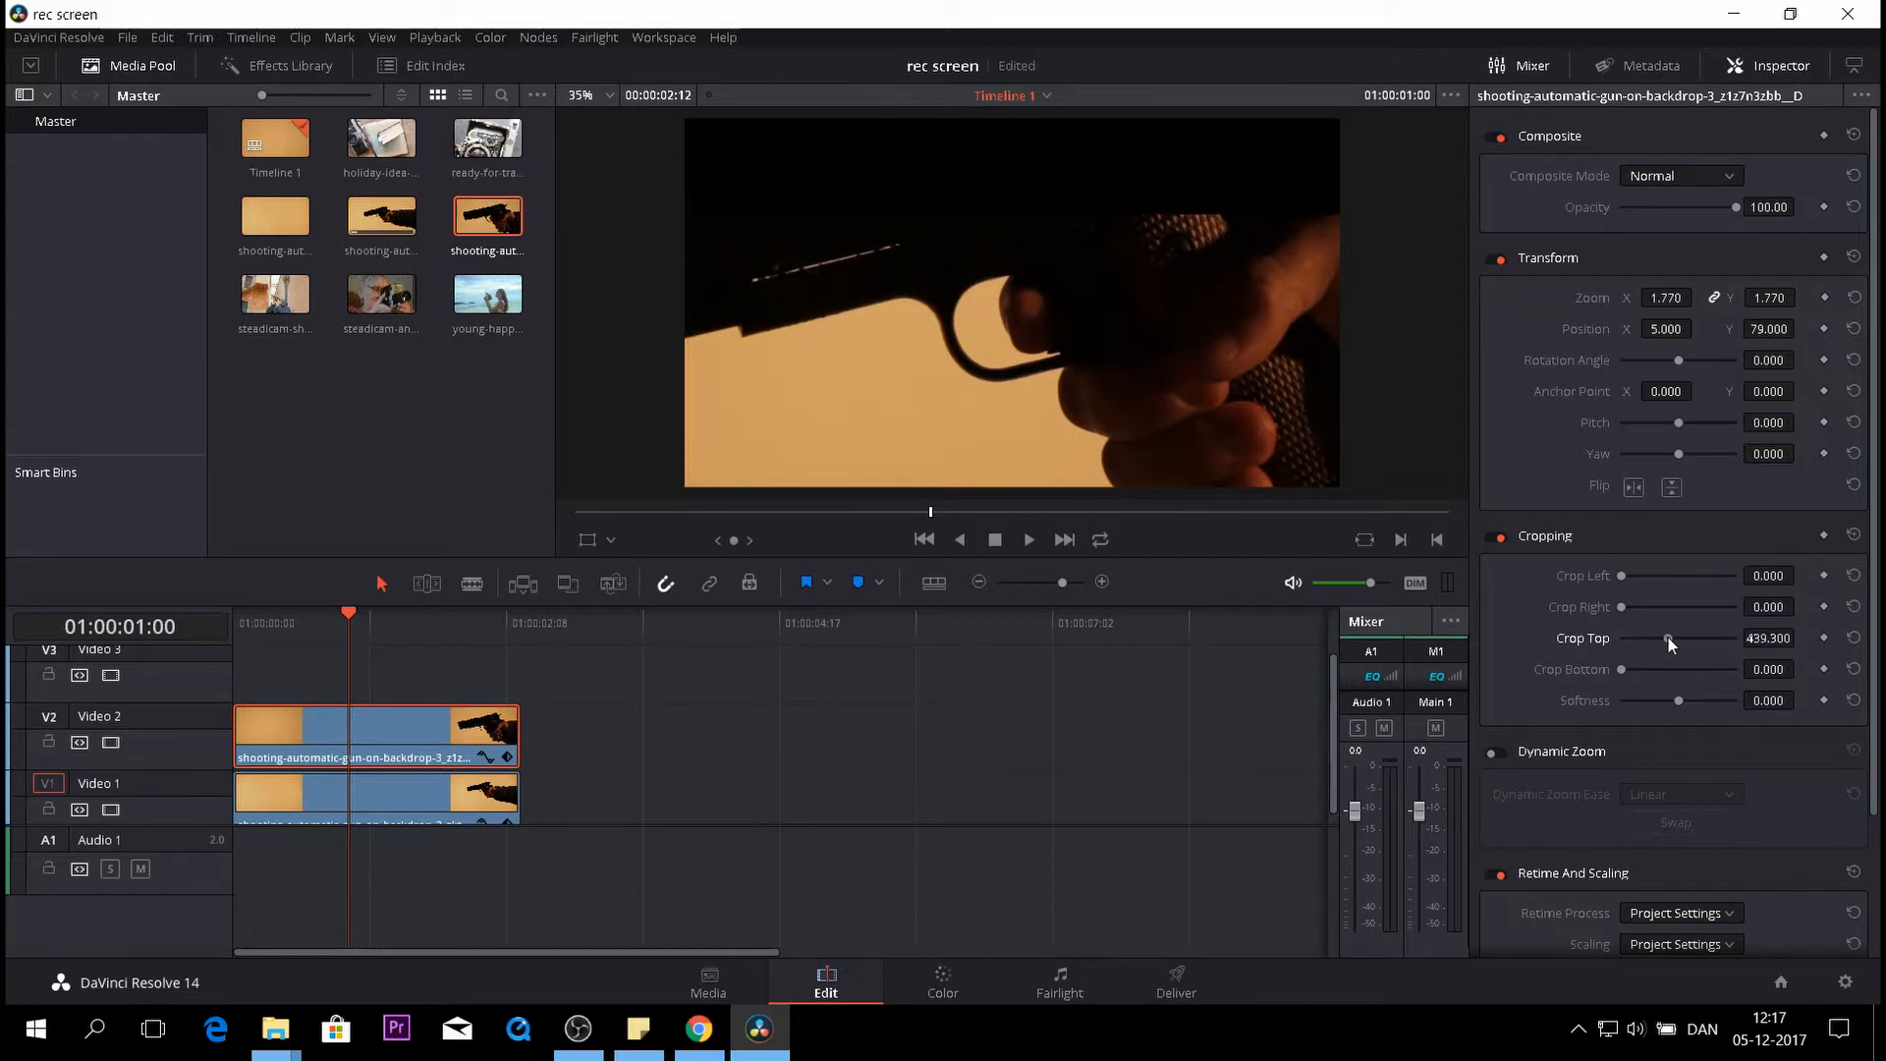
mouse_move(1650, 687)
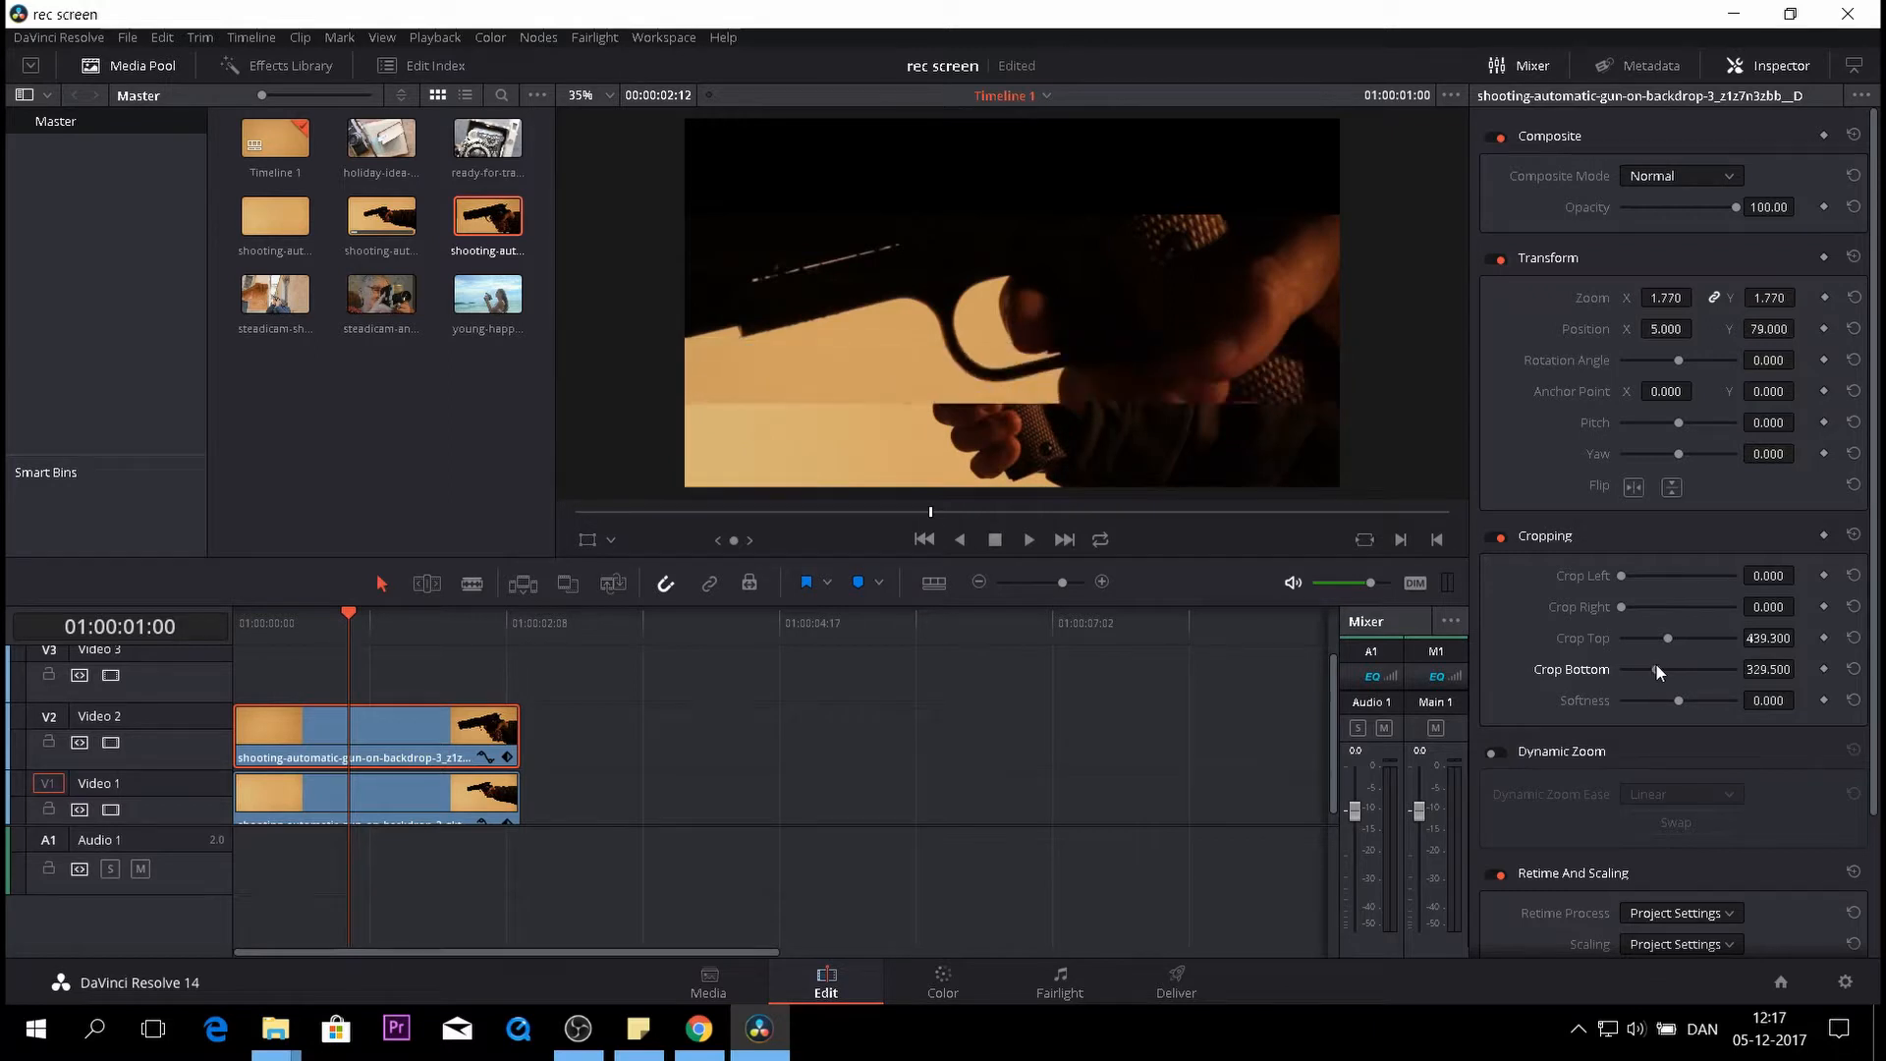
Crop more off the upper clip's bottom and adjust its zoom value
drag(1665, 669, 1678, 669)
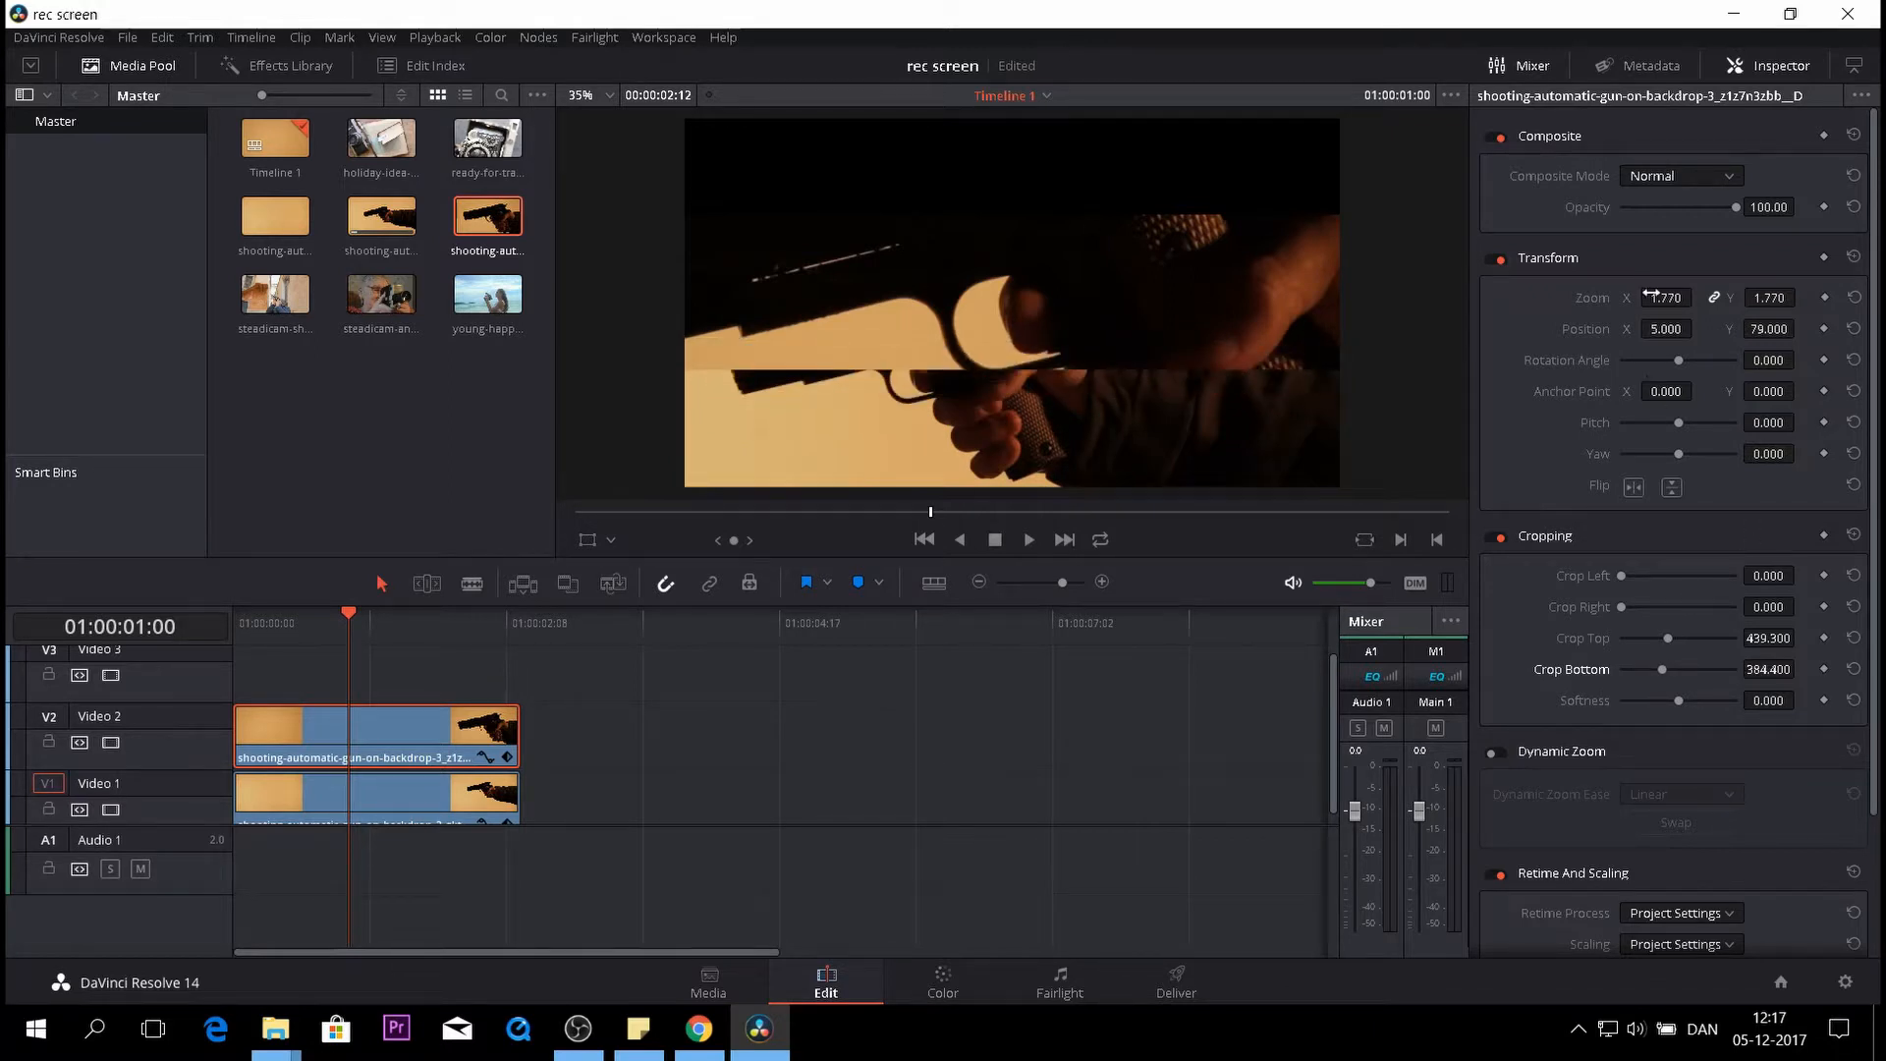
click(1699, 322)
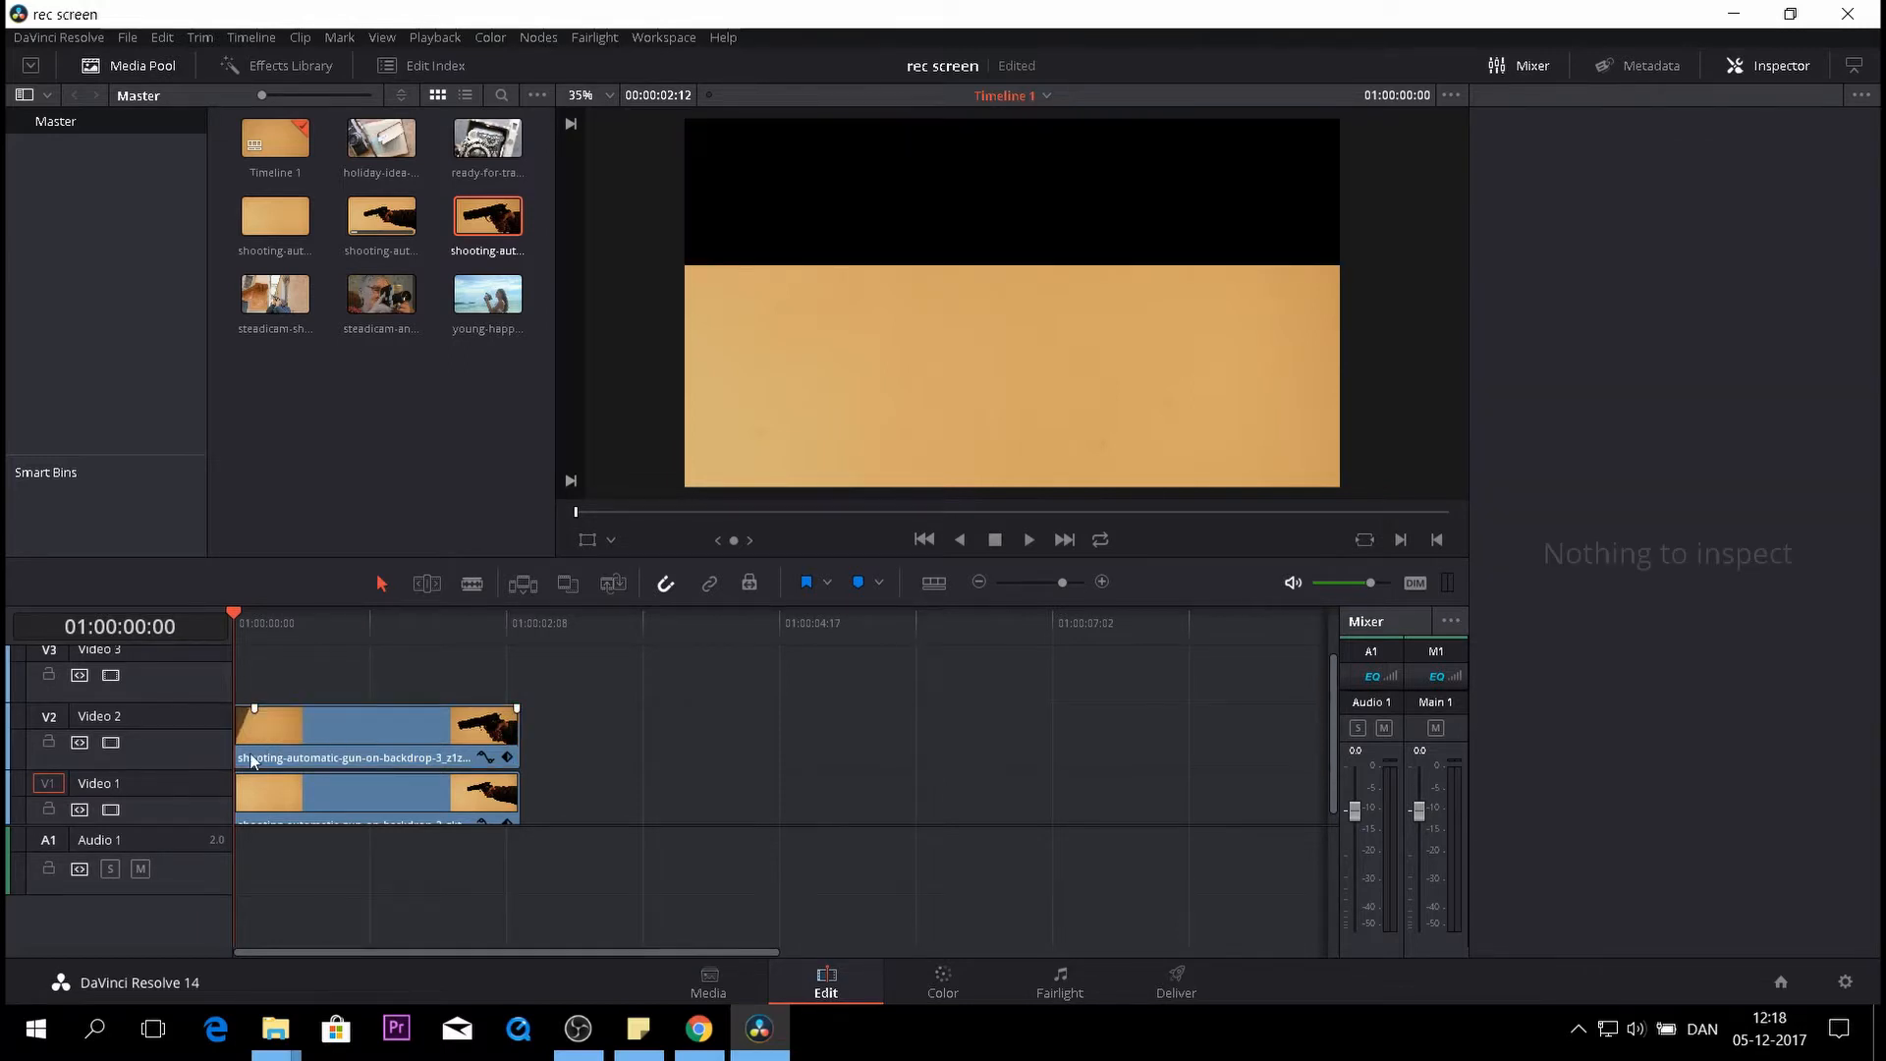
Select both gun clips together
click(1027, 540)
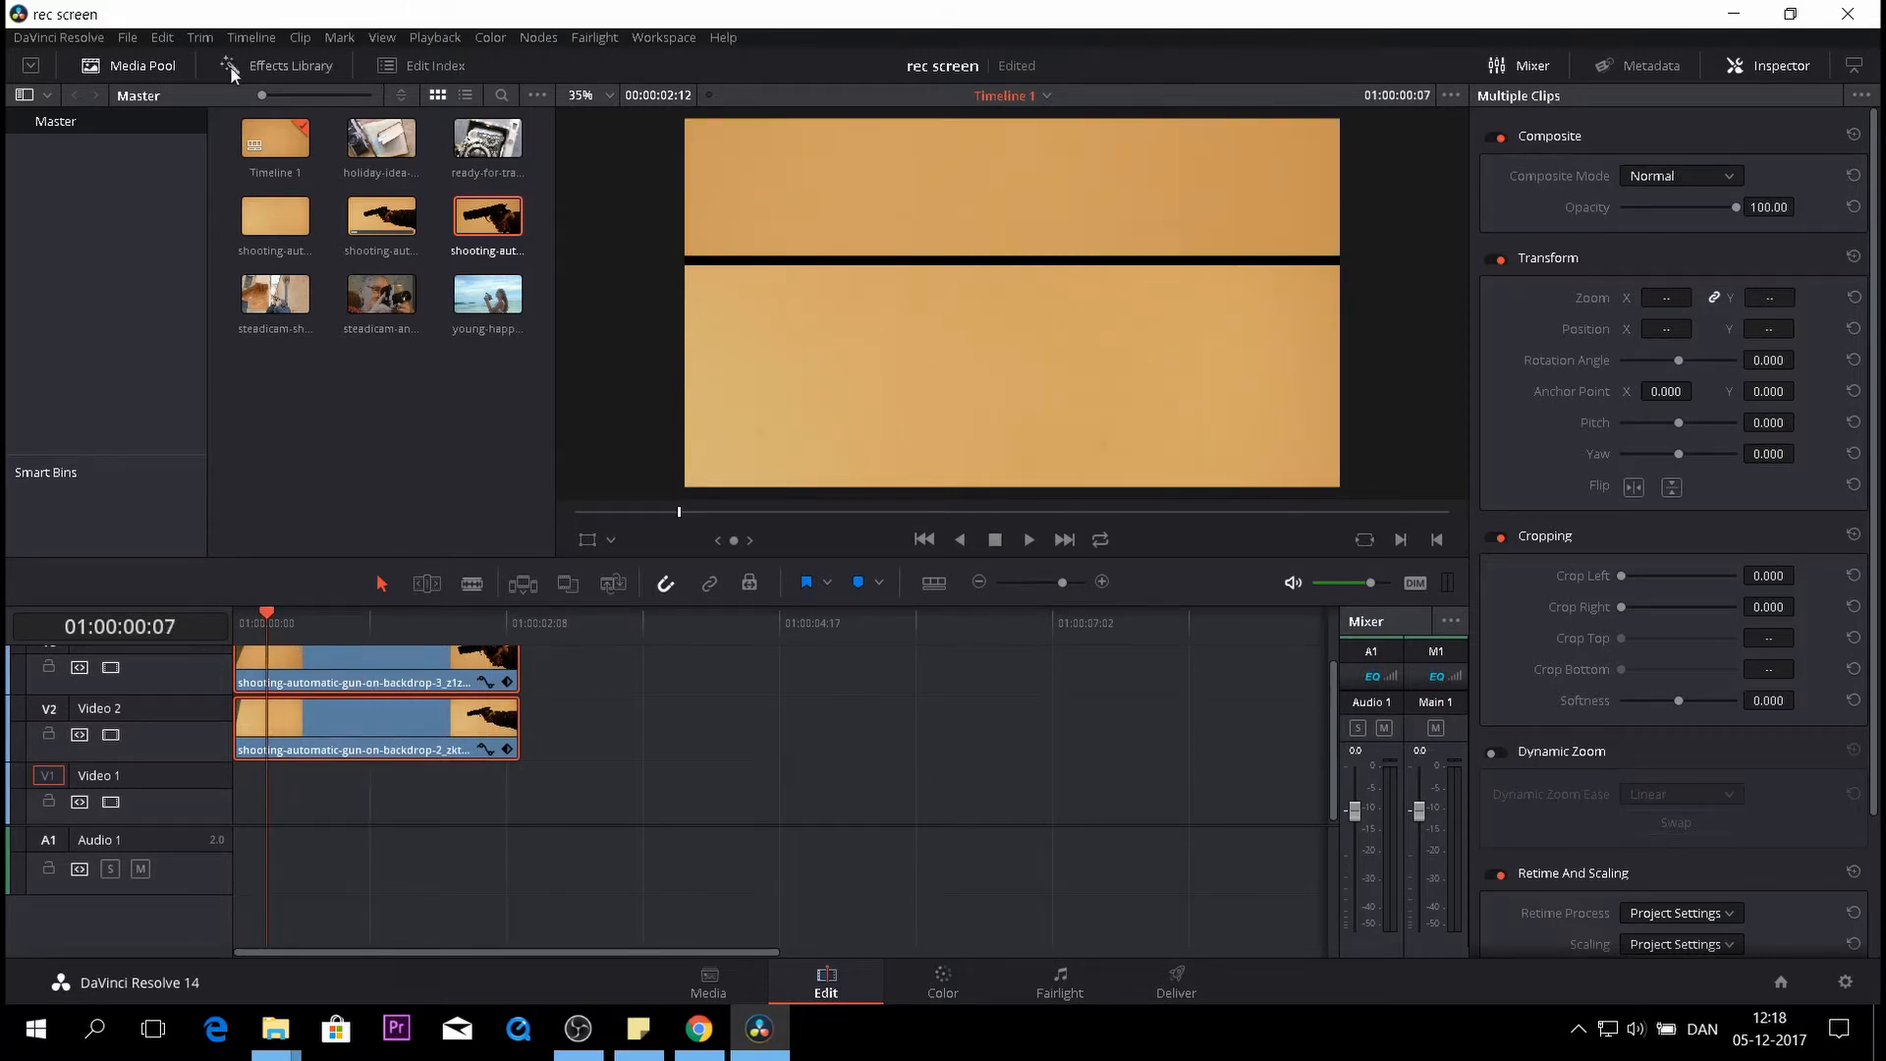
Add a Solid Color generator from Toolbox > Generators and set its colour to white
click(290, 65)
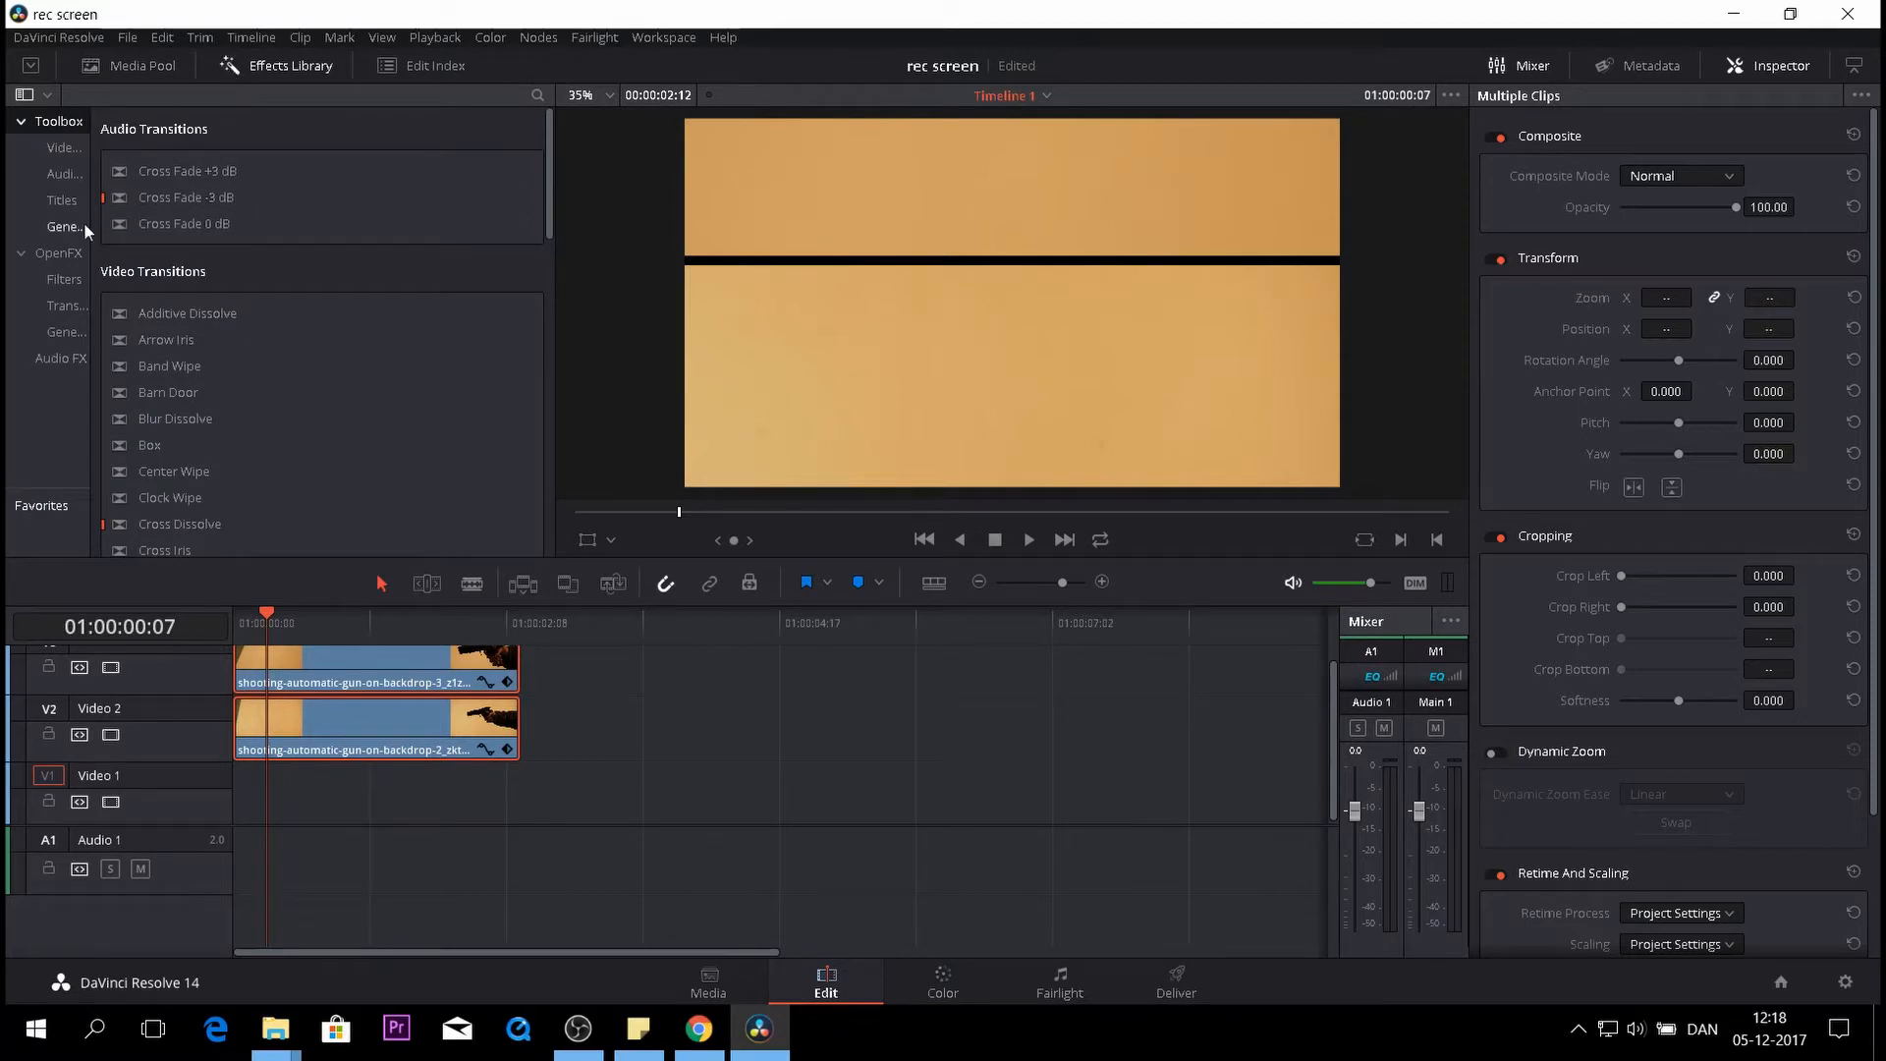
click(66, 226)
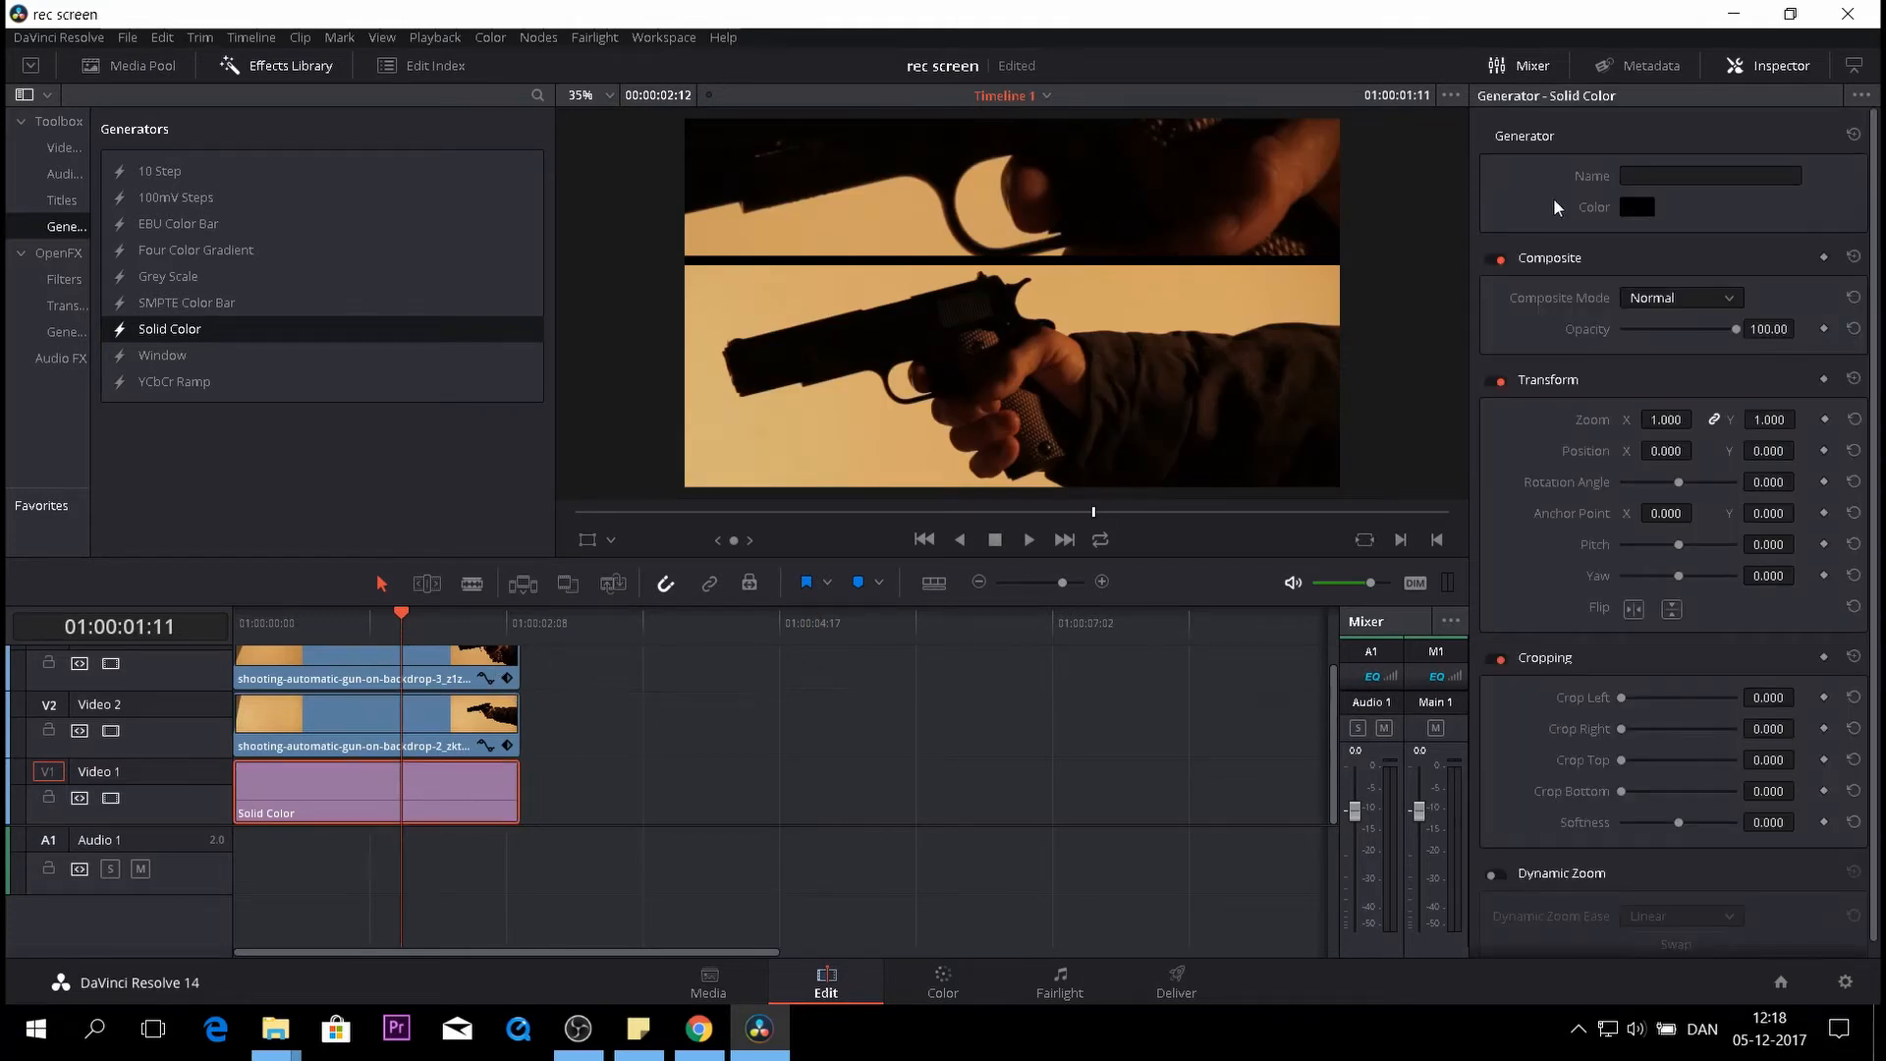
mouse_move(1636, 207)
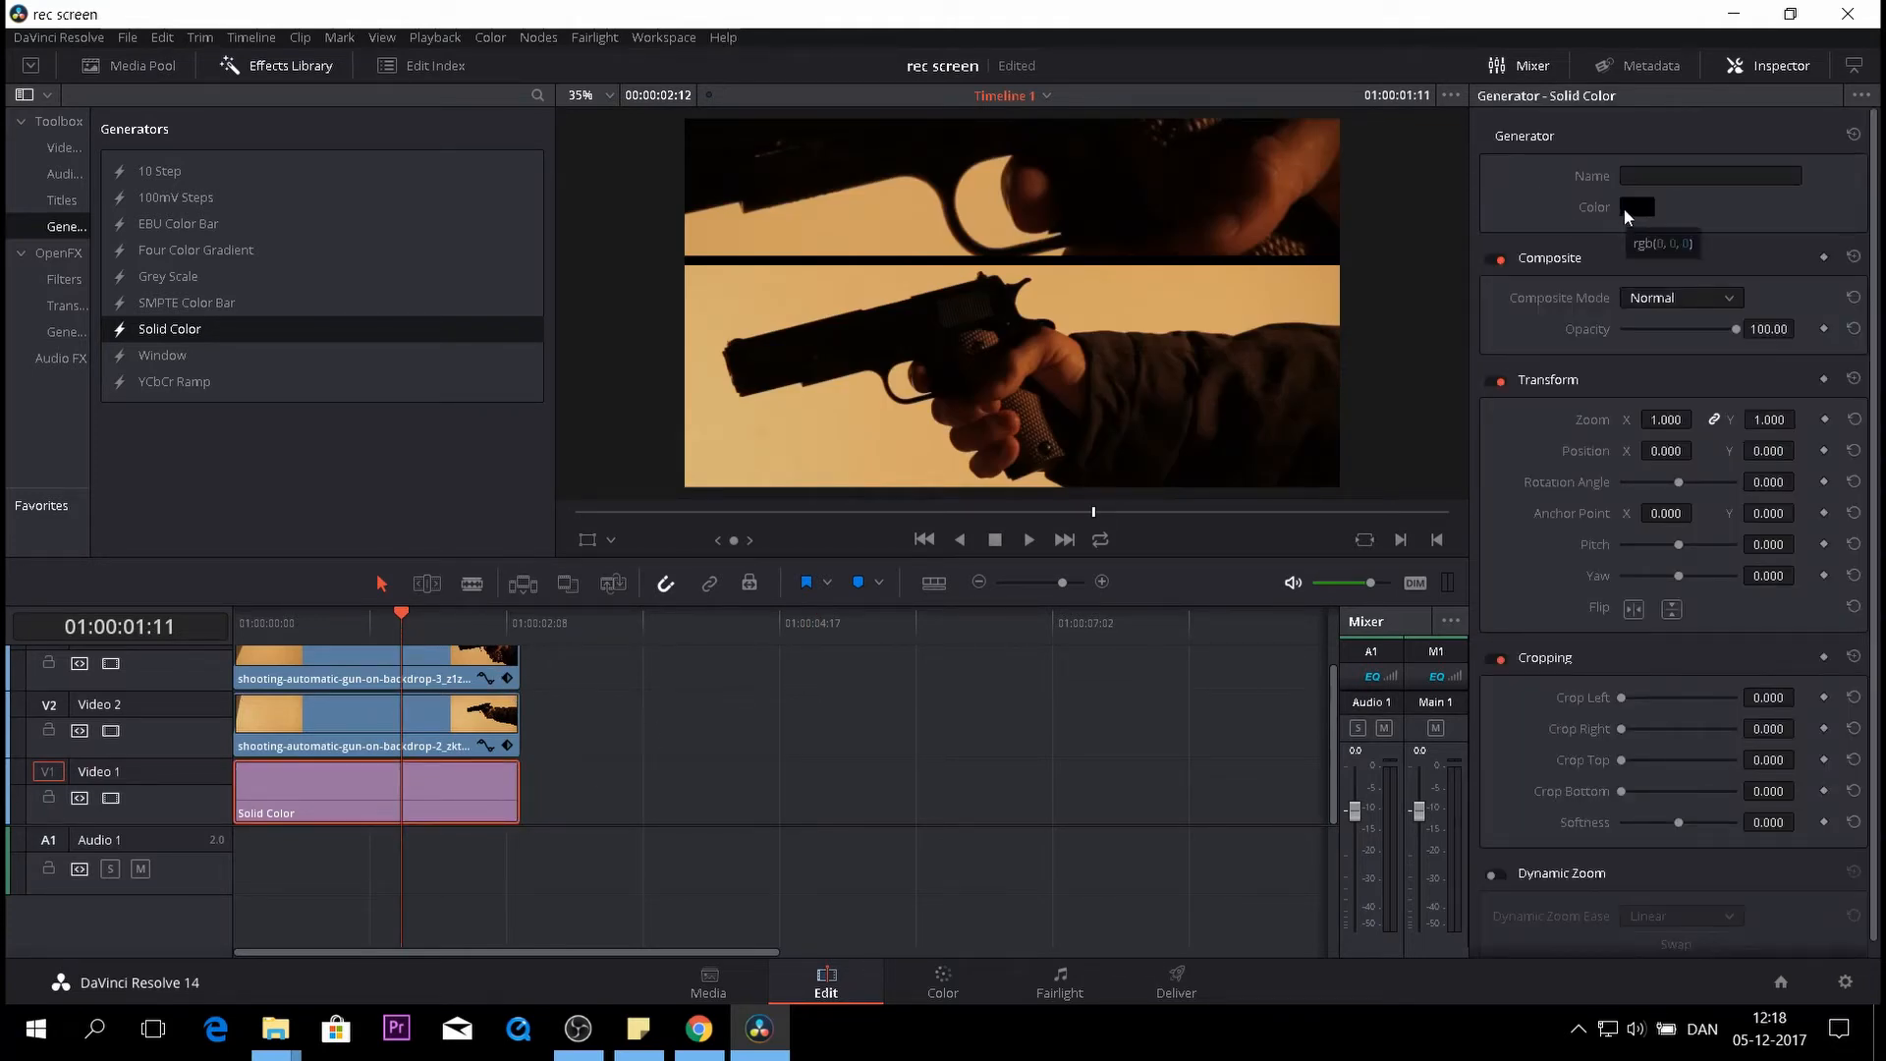
click(1636, 207)
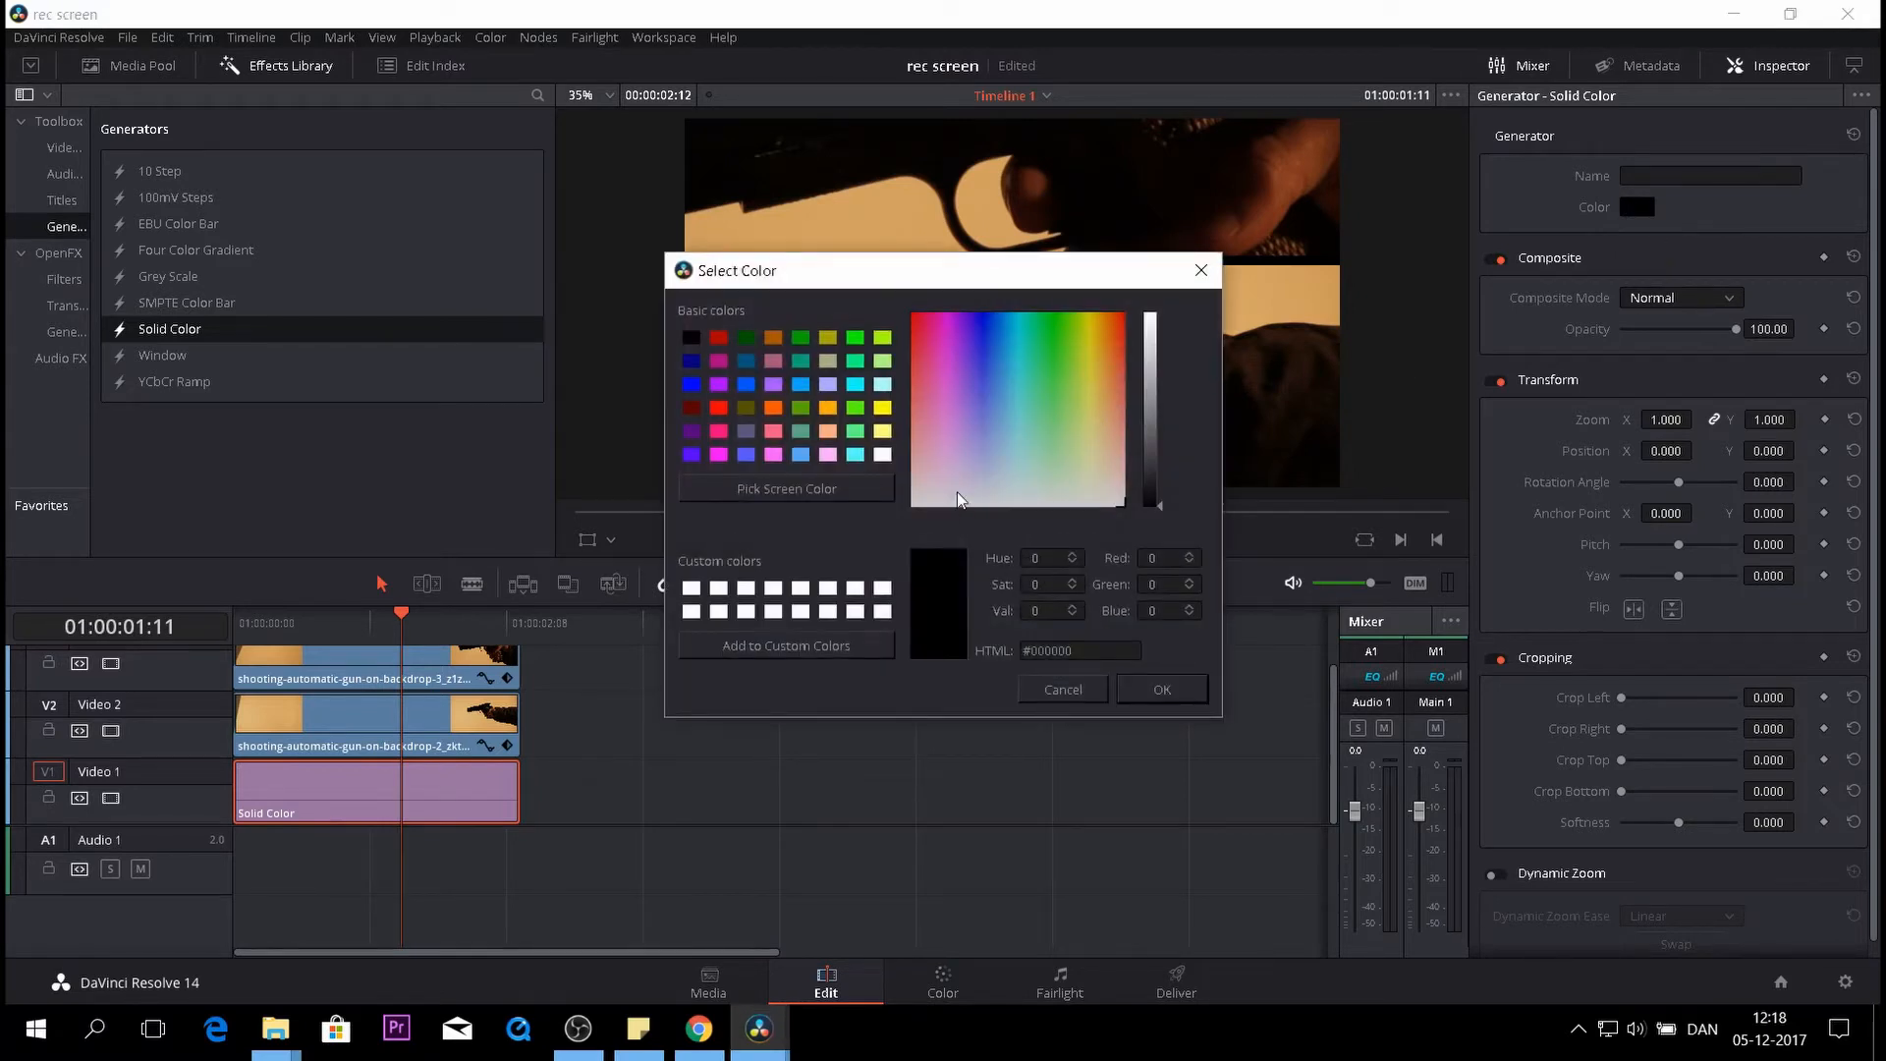
click(918, 502)
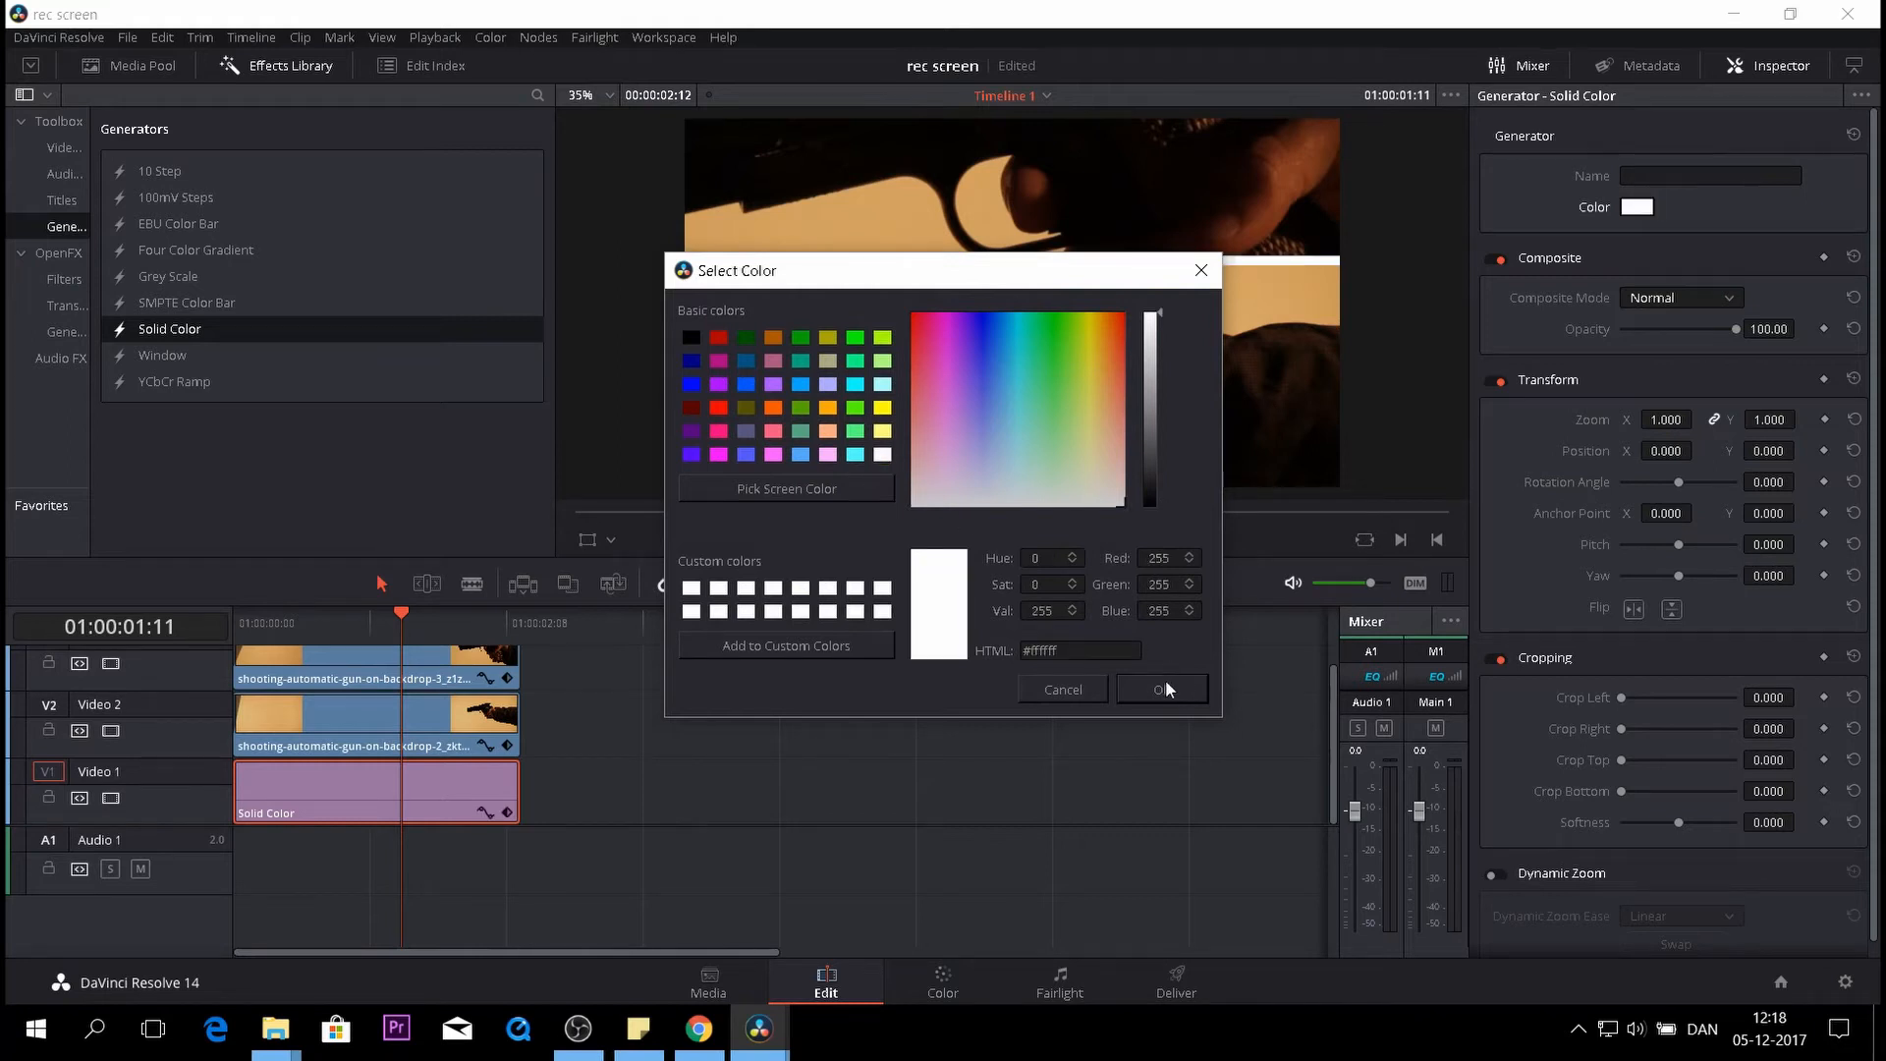
click(1161, 688)
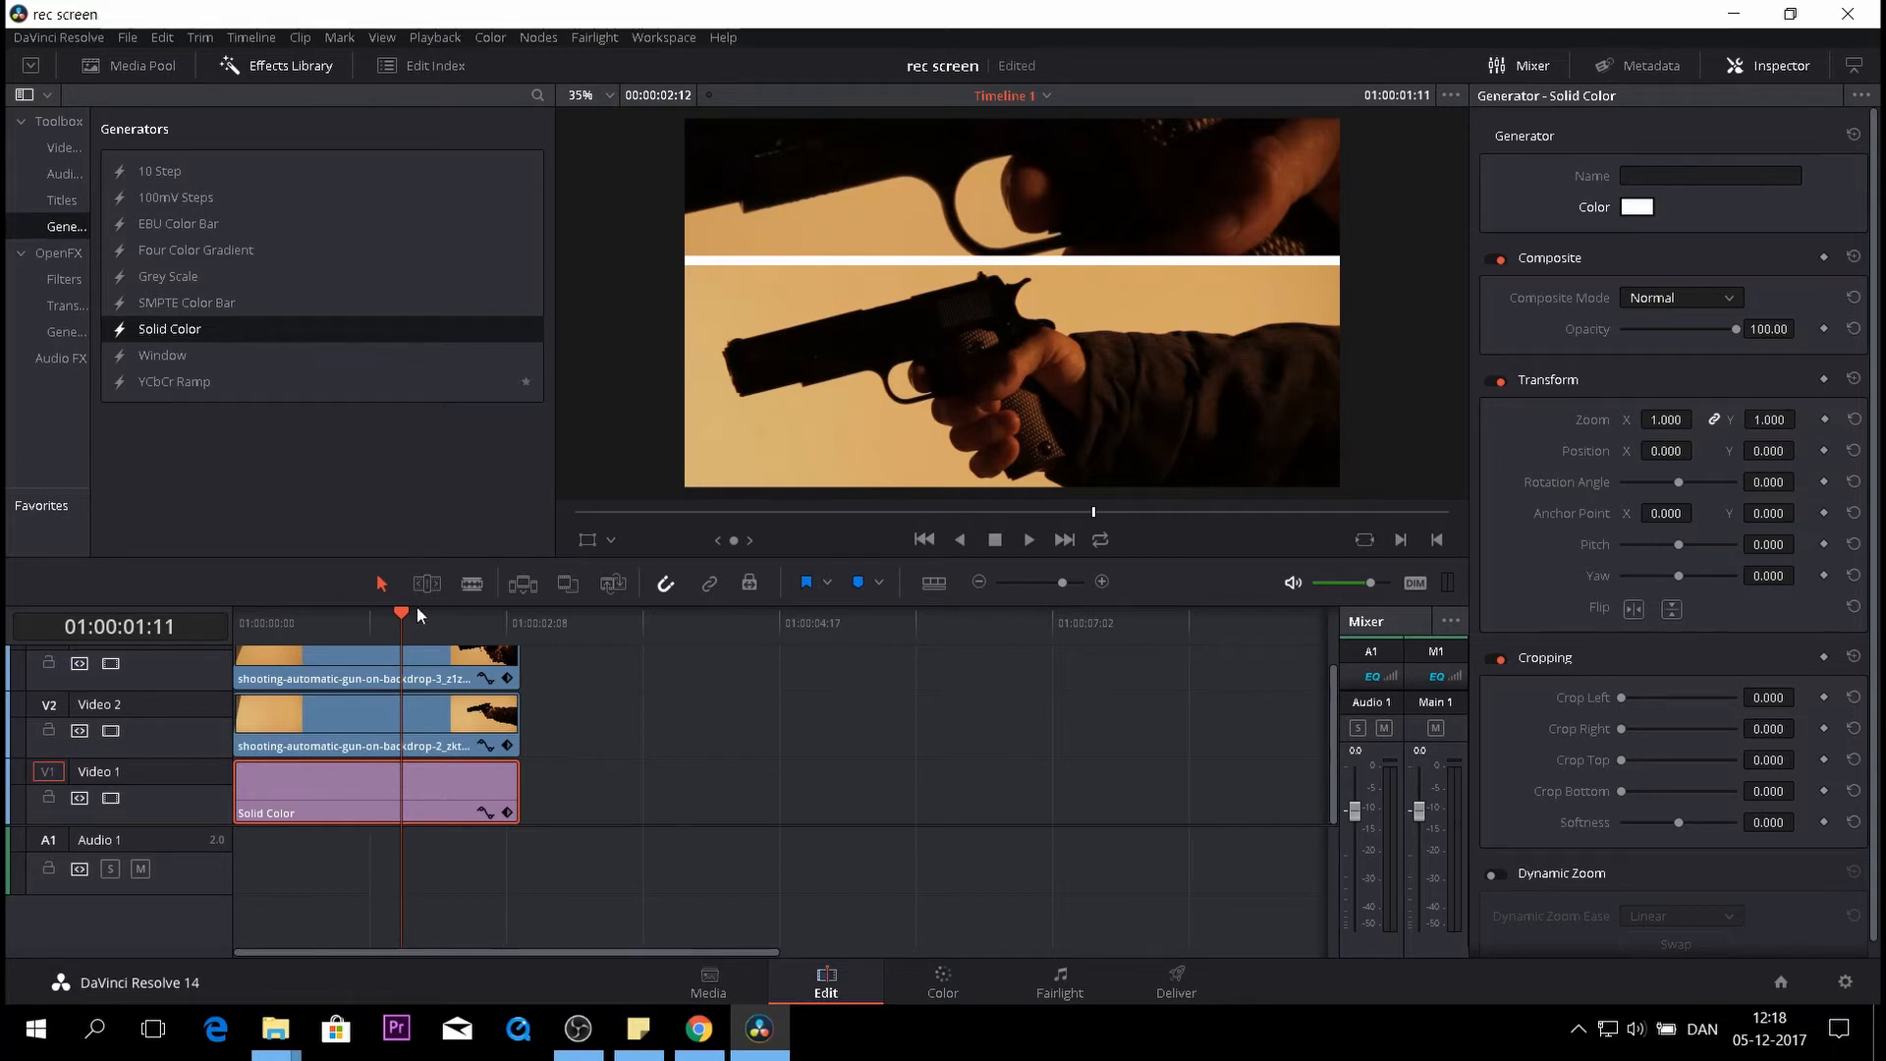
Switch the left panel back to the Media Pool
click(129, 65)
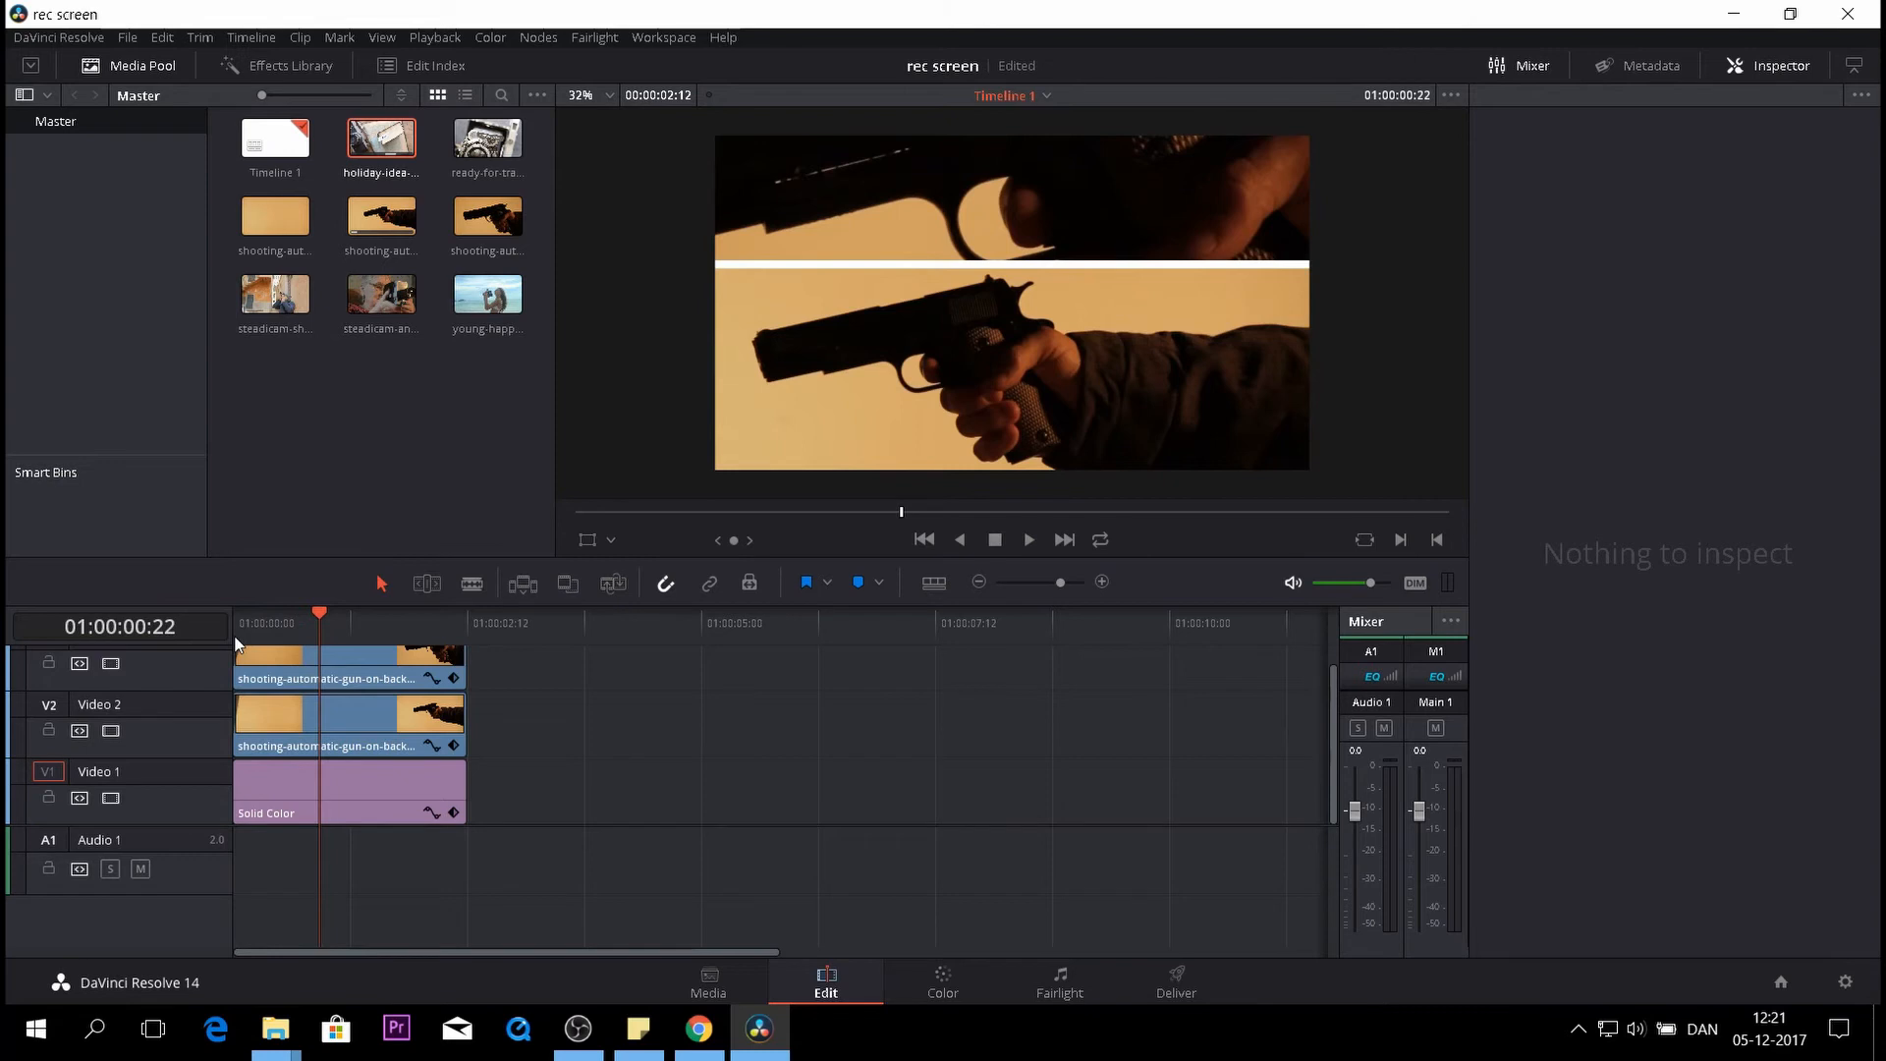